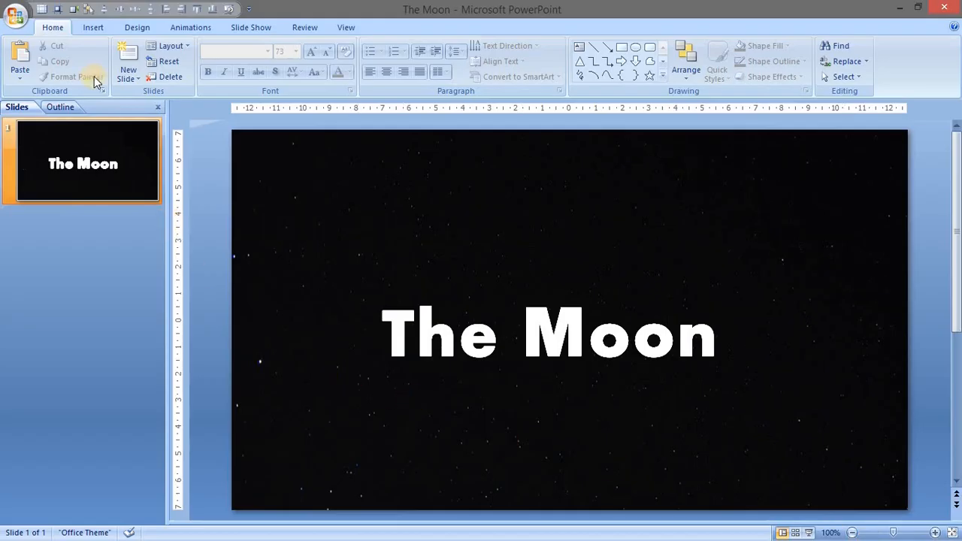
Create a new blank presentation with an empty 16:9 widescreen slide.
{"action": "left_click", "coordinate": [15, 13]}
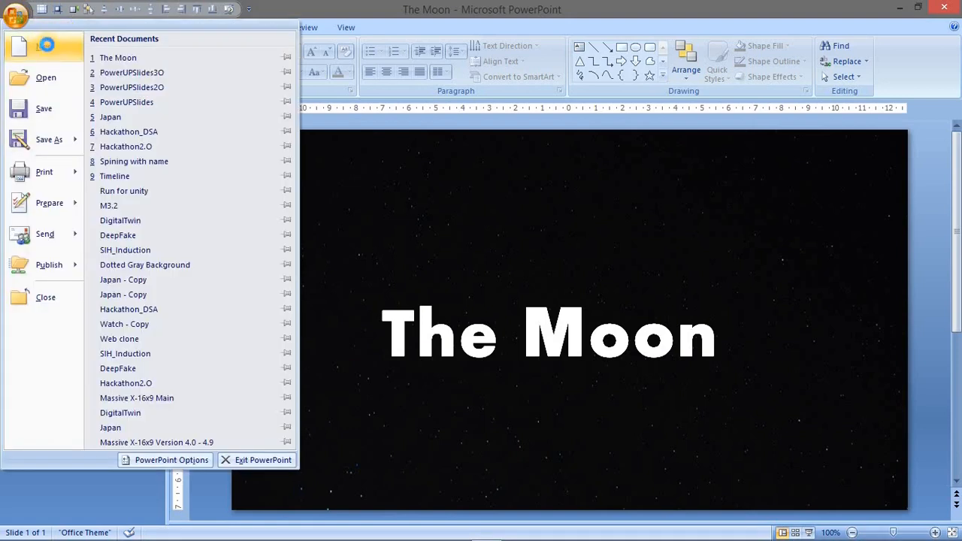
{"action": "left_click", "coordinate": [45, 47]}
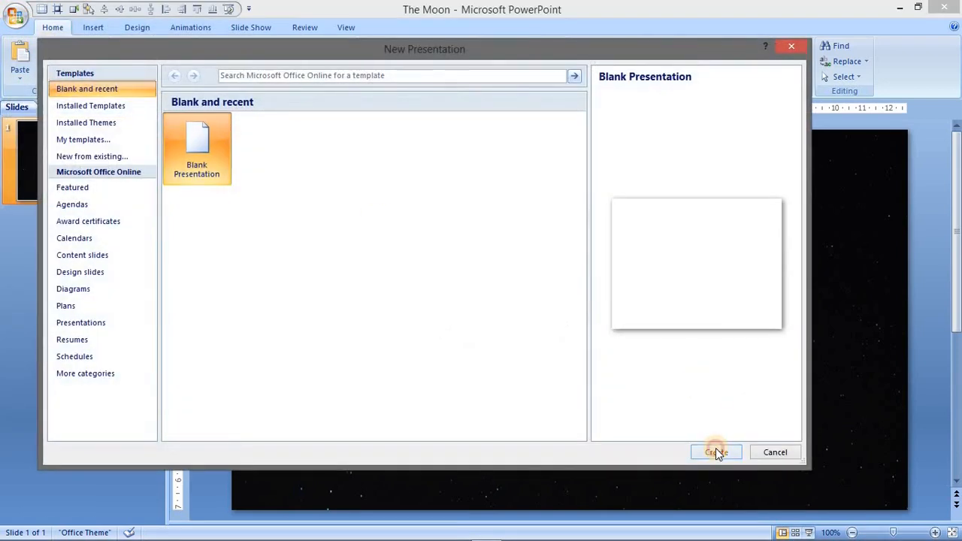
{"action": "left_click", "coordinate": [716, 451]}
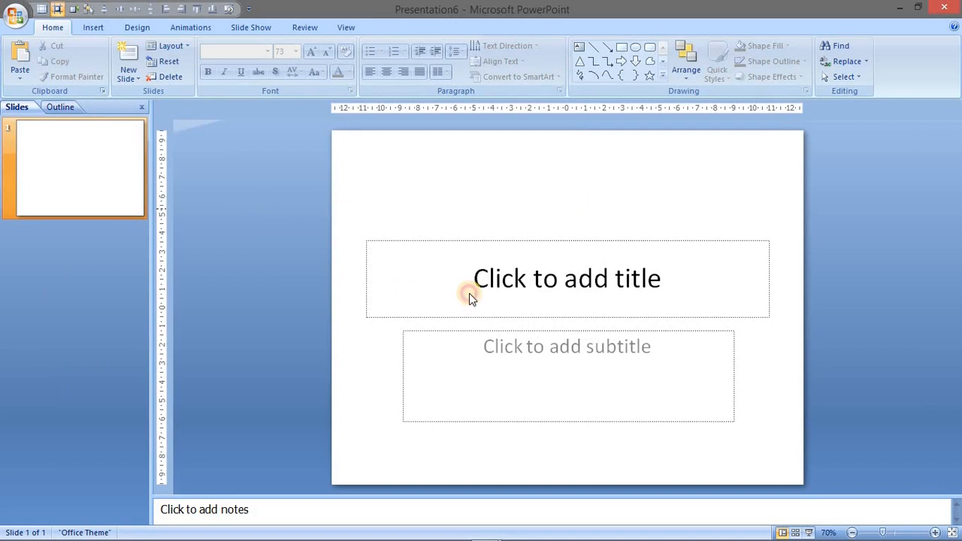
{"action": "mouse_move", "coordinate": [396, 231]}
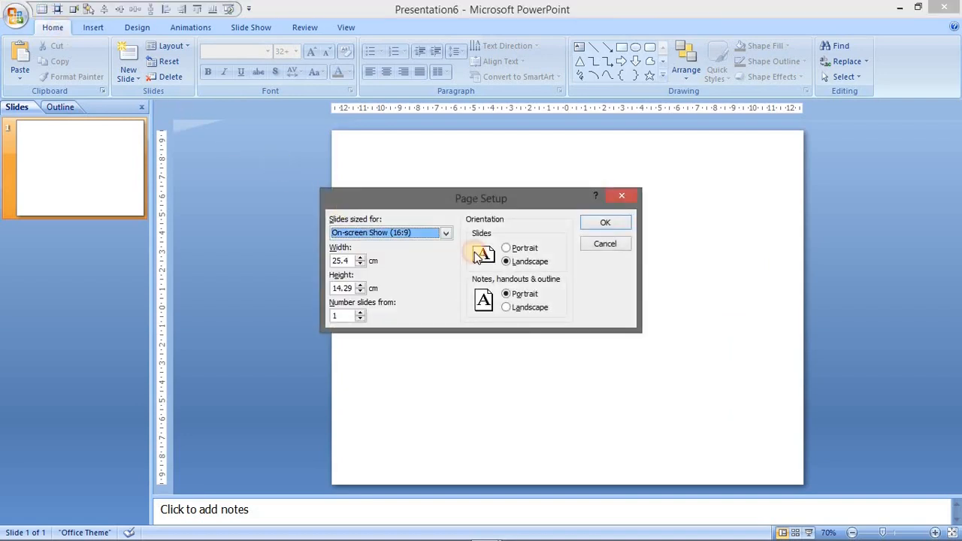
{"action": "left_click", "coordinate": [604, 221]}
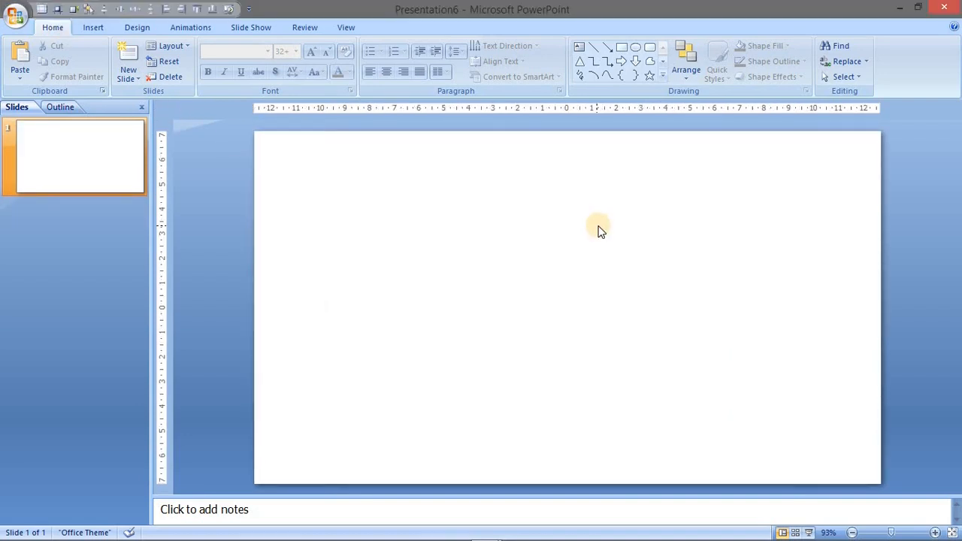
Fill the slide background with the starry night-sky picture, stretched rather than tiled.
{"action": "right_click", "coordinate": [369, 175]}
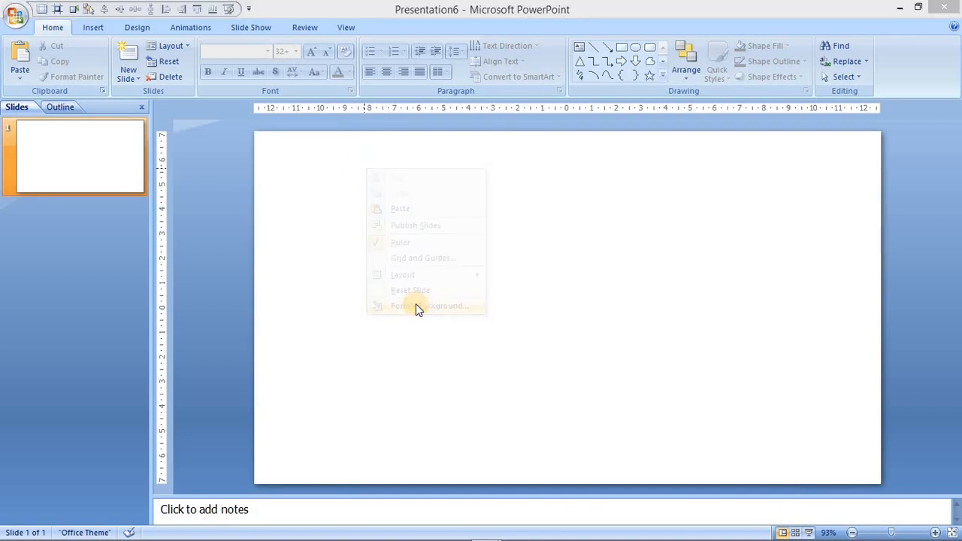
{"action": "left_click", "coordinate": [431, 305]}
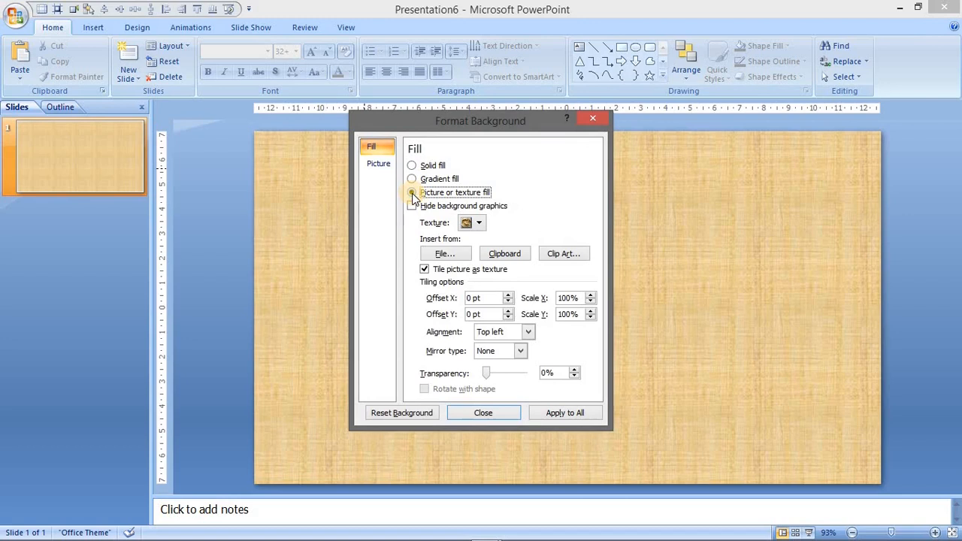
{"action": "left_click", "coordinate": [444, 253]}
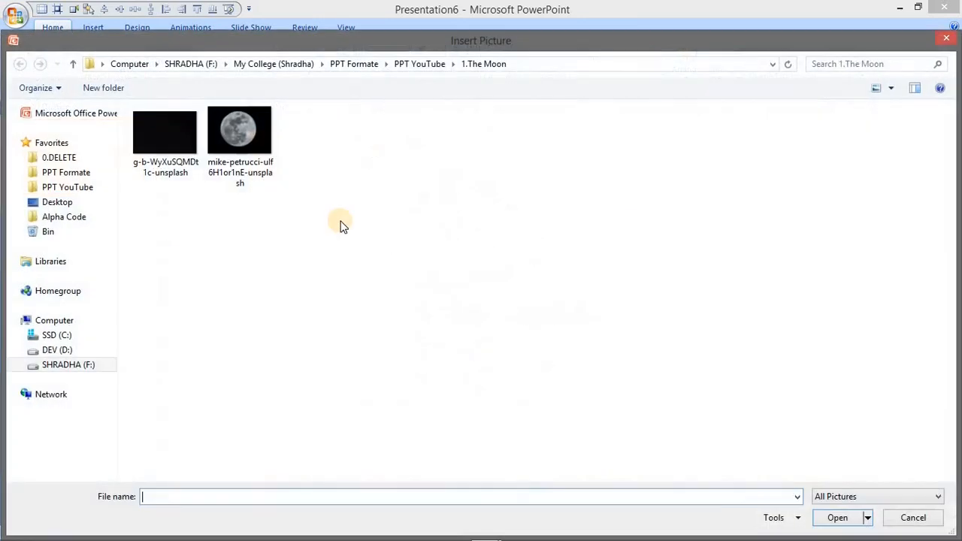
{"action": "left_click", "coordinate": [165, 132]}
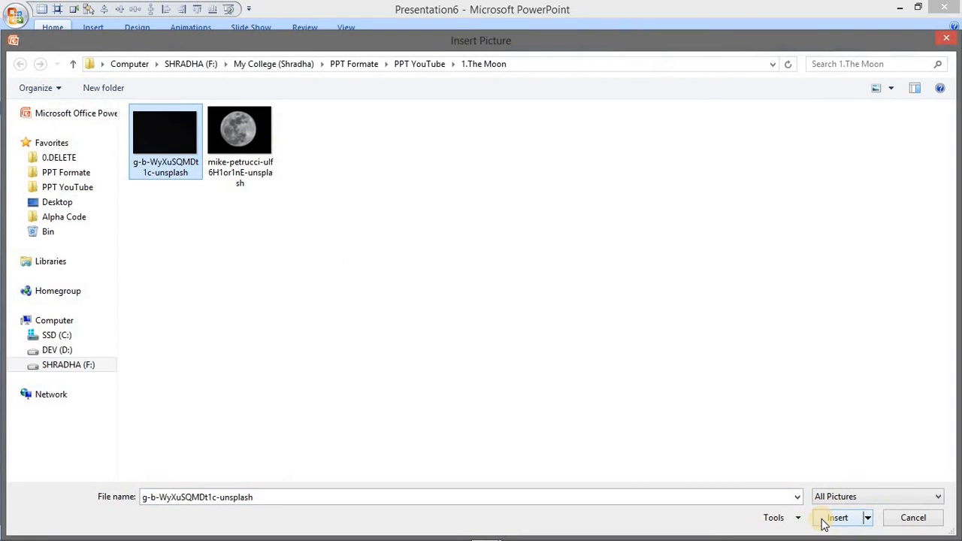
{"action": "left_click", "coordinate": [836, 518]}
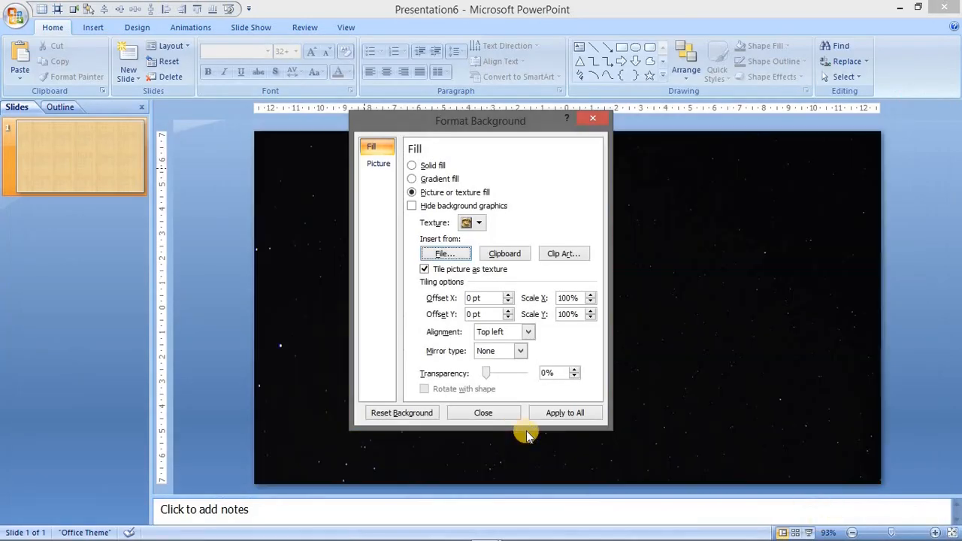
{"action": "left_click", "coordinate": [425, 269]}
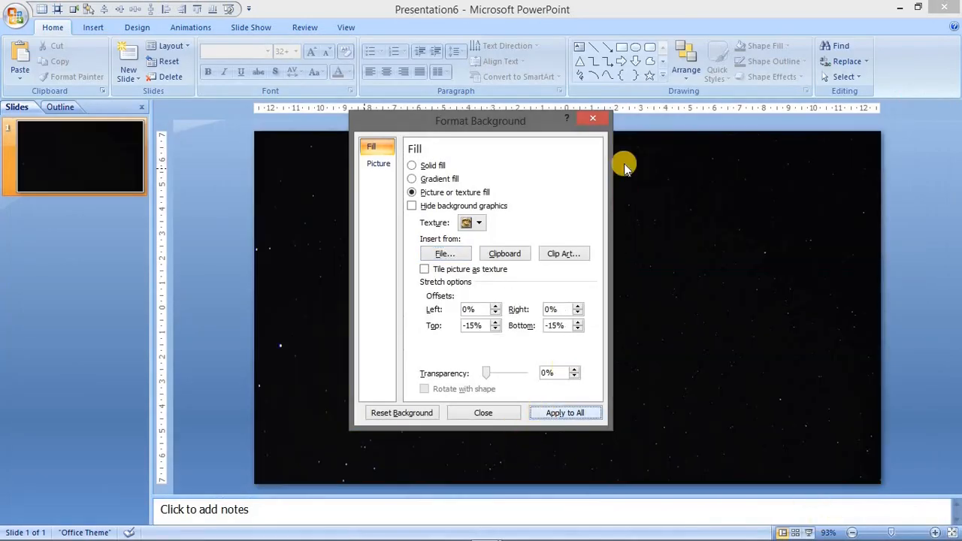
{"action": "left_click", "coordinate": [482, 411]}
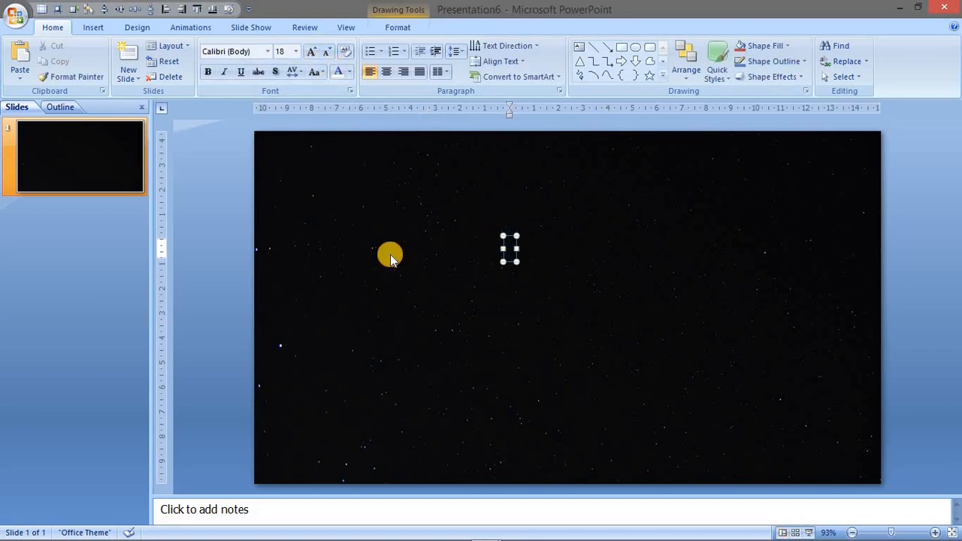
Type 'The Moon' into the text box and change the font of its M.
{"action": "type", "text": "The"}
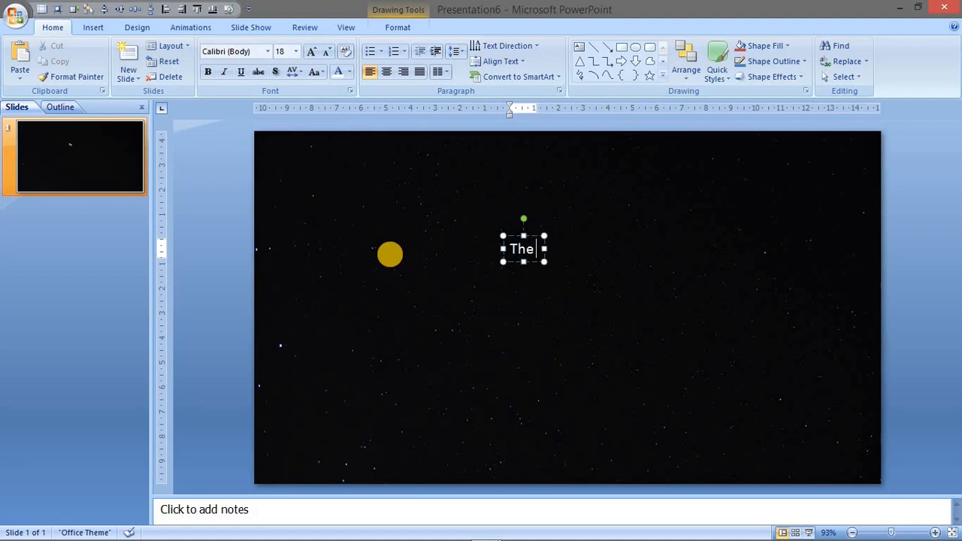
{"action": "type", "text": "MO"}
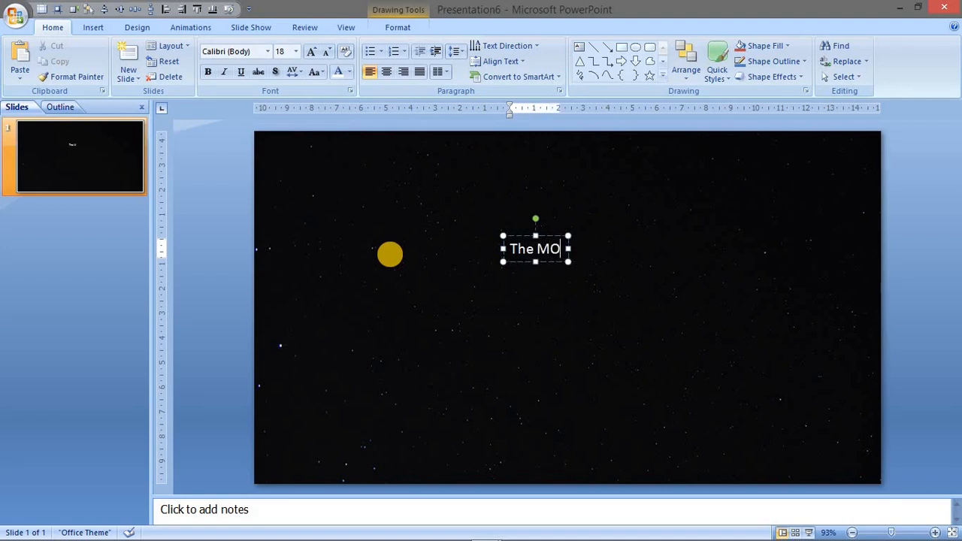
{"action": "type", "text": "on"}
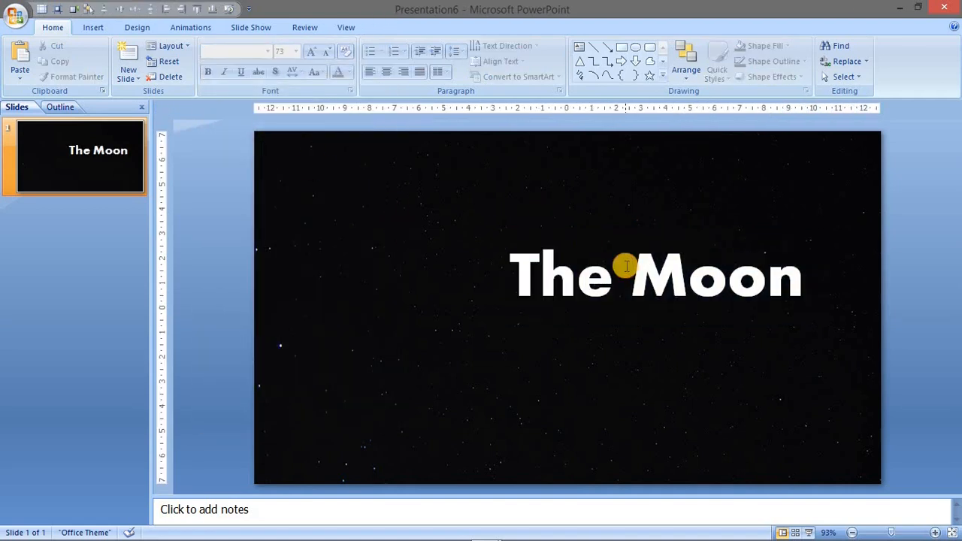
{"action": "double_click", "coordinate": [653, 275]}
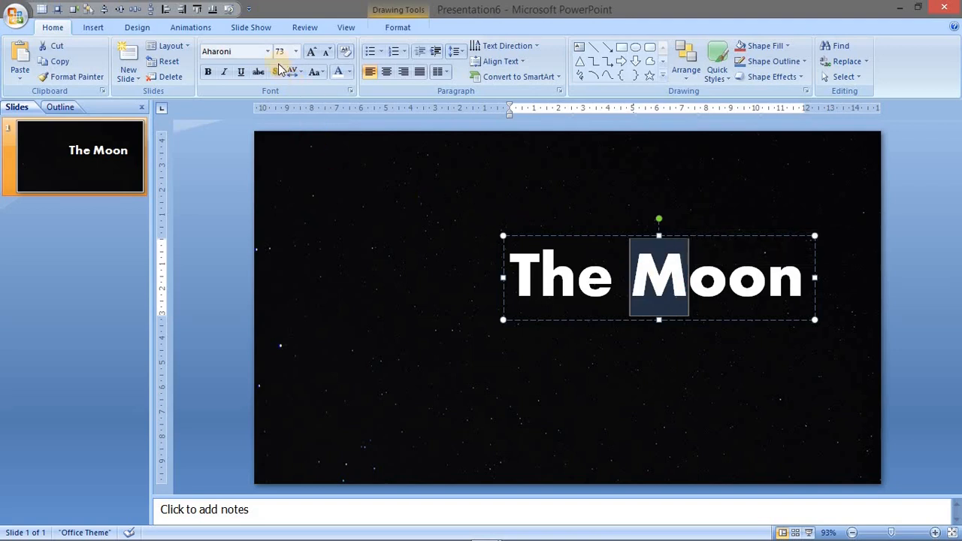
{"action": "left_click", "coordinate": [262, 51]}
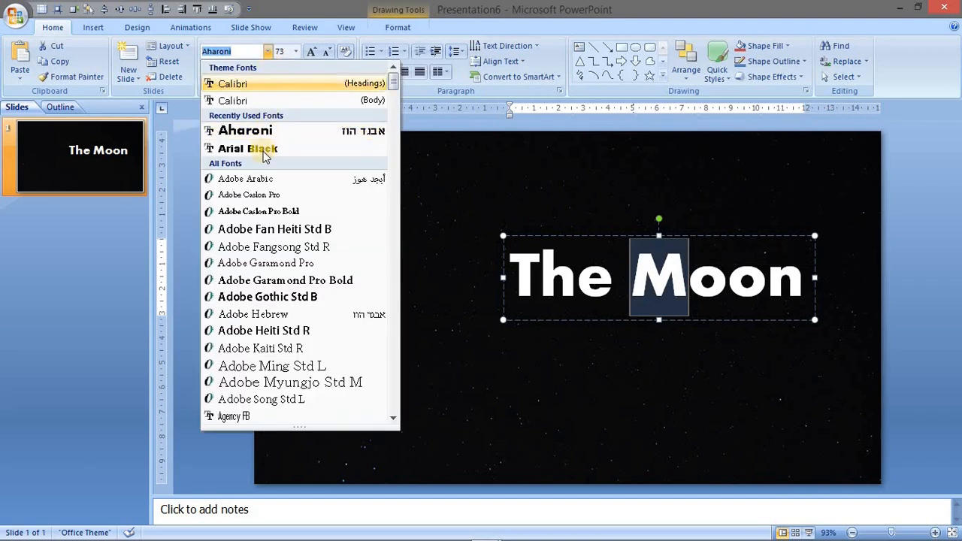
{"action": "left_click", "coordinate": [247, 148]}
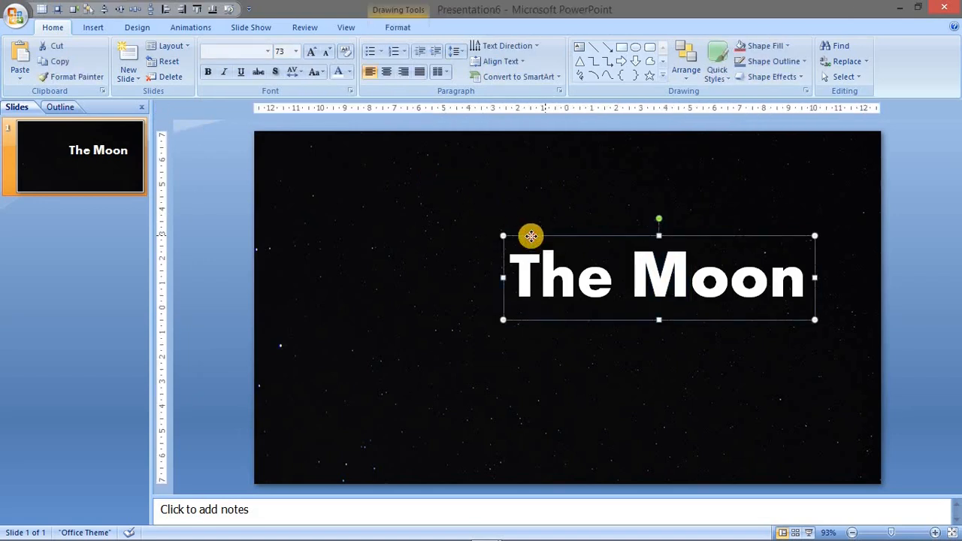
Move a title copy toward the top-left and select the overlapping lower copies.
{"action": "left_click_drag", "start_coordinate": [531, 236], "coordinate": [369, 193]}
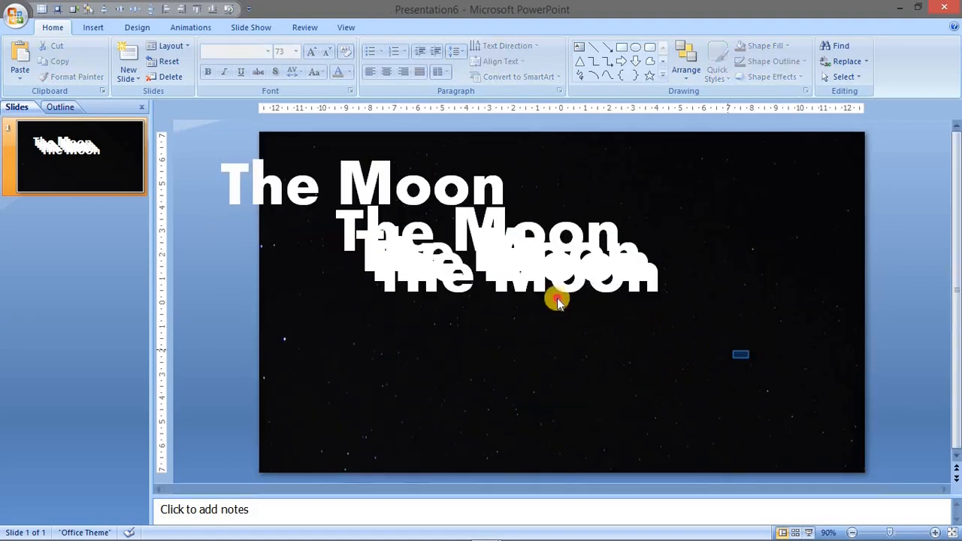
{"action": "left_click", "coordinate": [556, 300]}
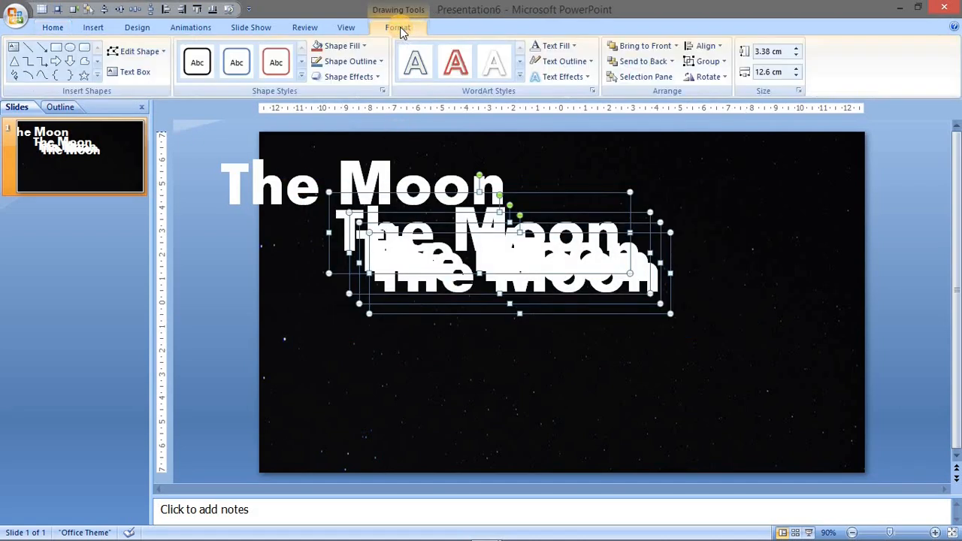
Give the lower title copies a white text outline and no text fill.
{"action": "left_click", "coordinate": [563, 61]}
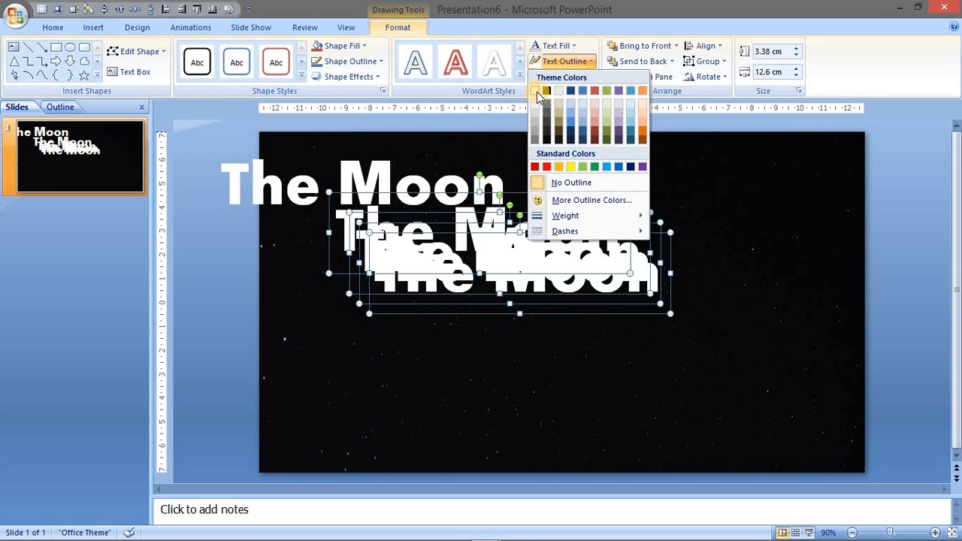
{"action": "left_click", "coordinate": [553, 45]}
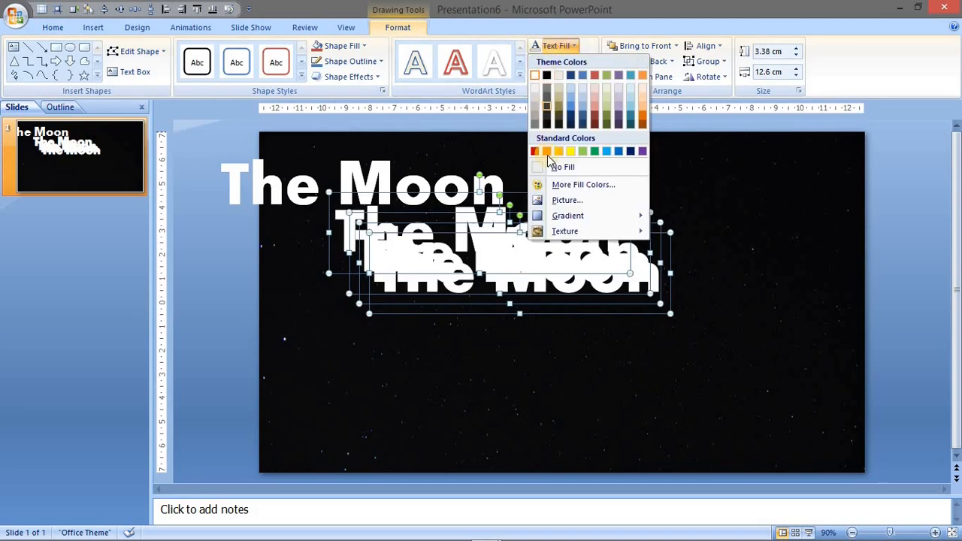
{"action": "left_click", "coordinate": [562, 166]}
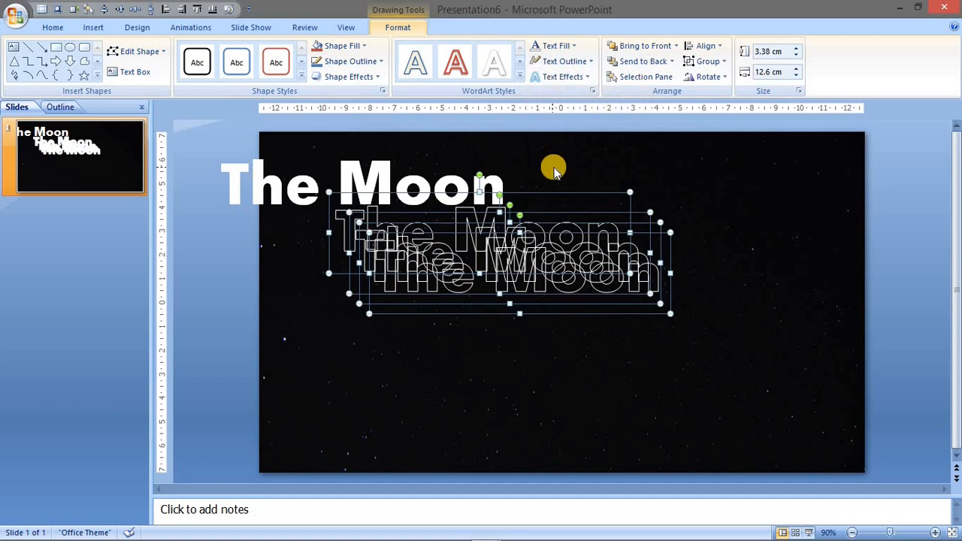
{"action": "mouse_move", "coordinate": [550, 196]}
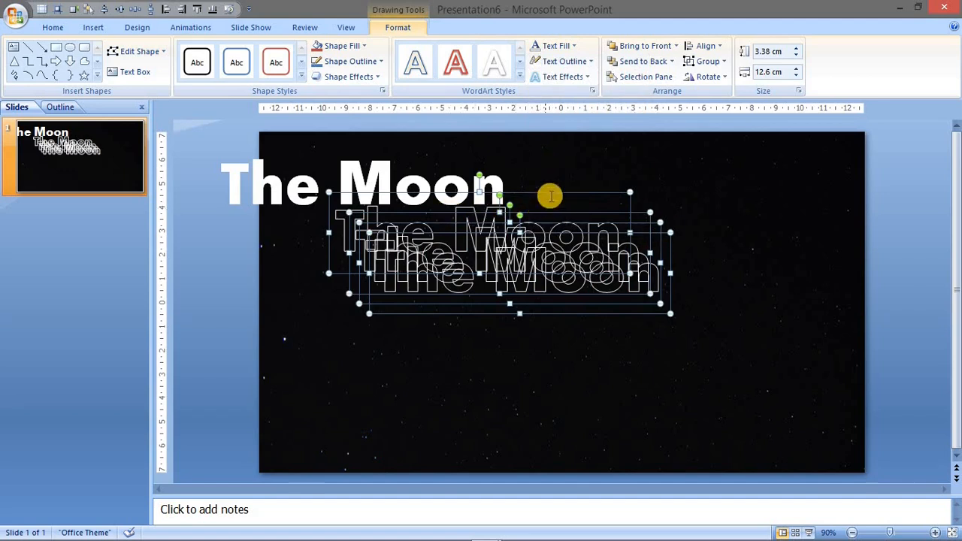
{"action": "left_click", "coordinate": [211, 154]}
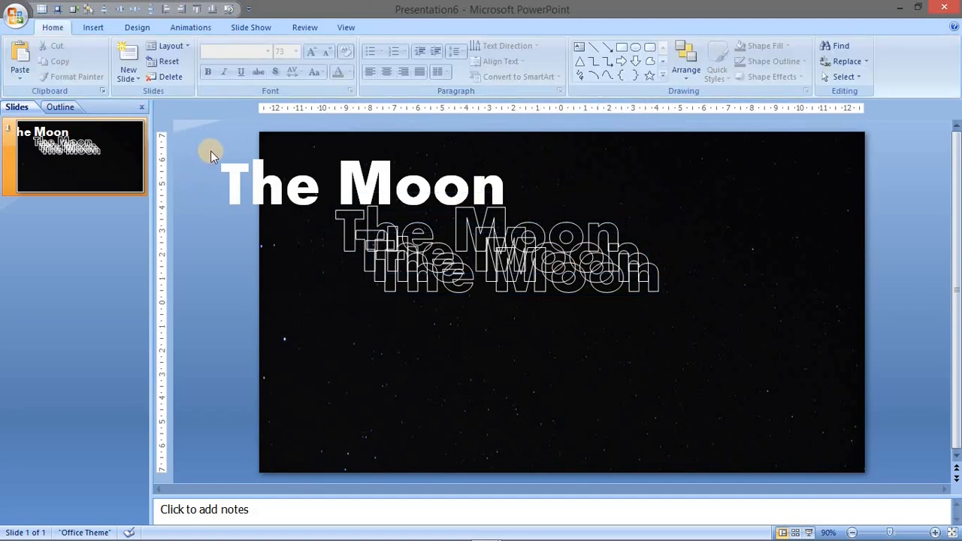
{"action": "left_click", "coordinate": [488, 255]}
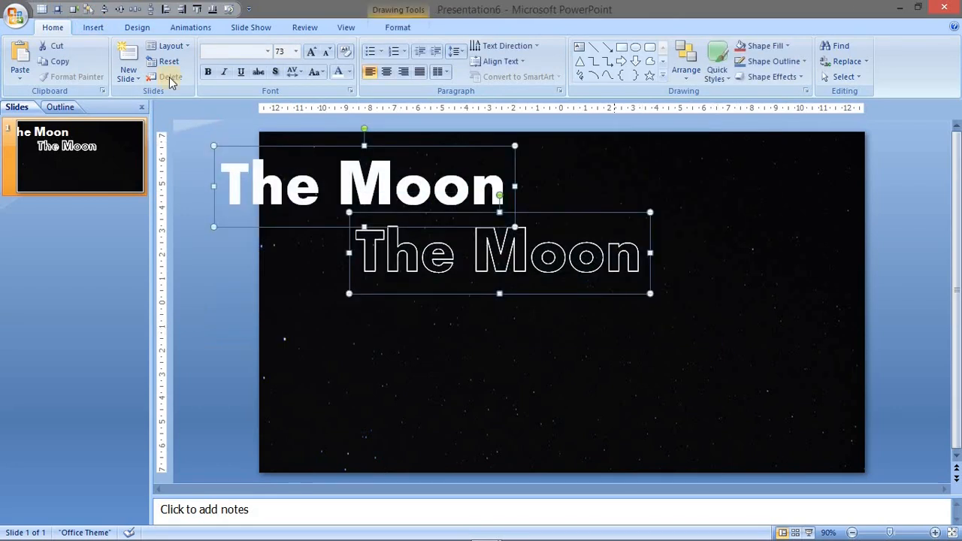
Drag the 'The Moon' title stack to the slide centre and deselect it.
{"action": "left_click", "coordinate": [169, 77]}
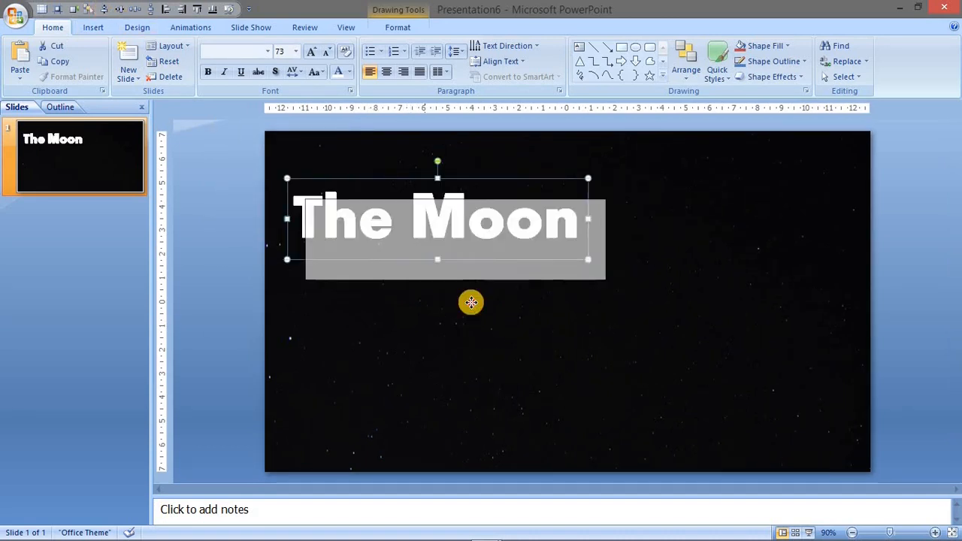
{"action": "left_click_drag", "start_coordinate": [471, 302], "coordinate": [531, 334]}
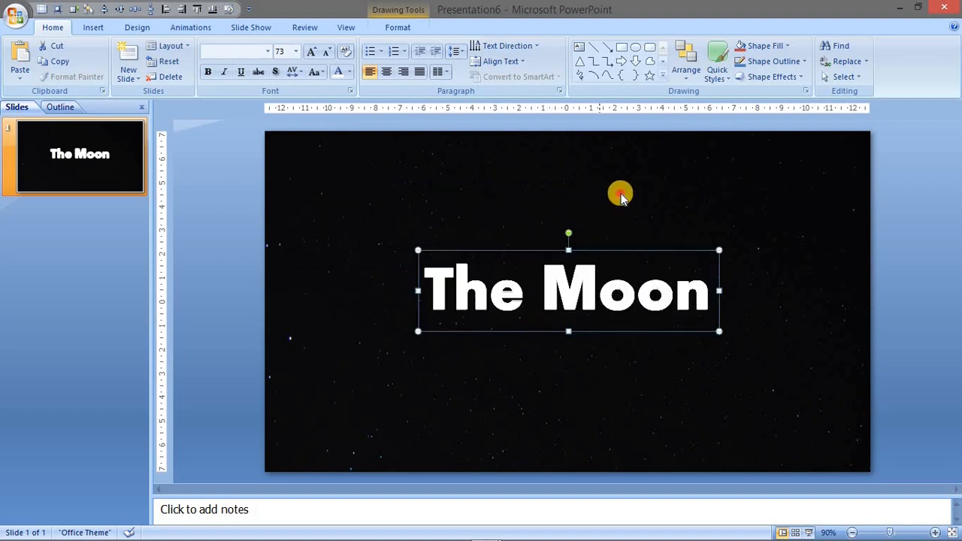
{"action": "left_click", "coordinate": [621, 345]}
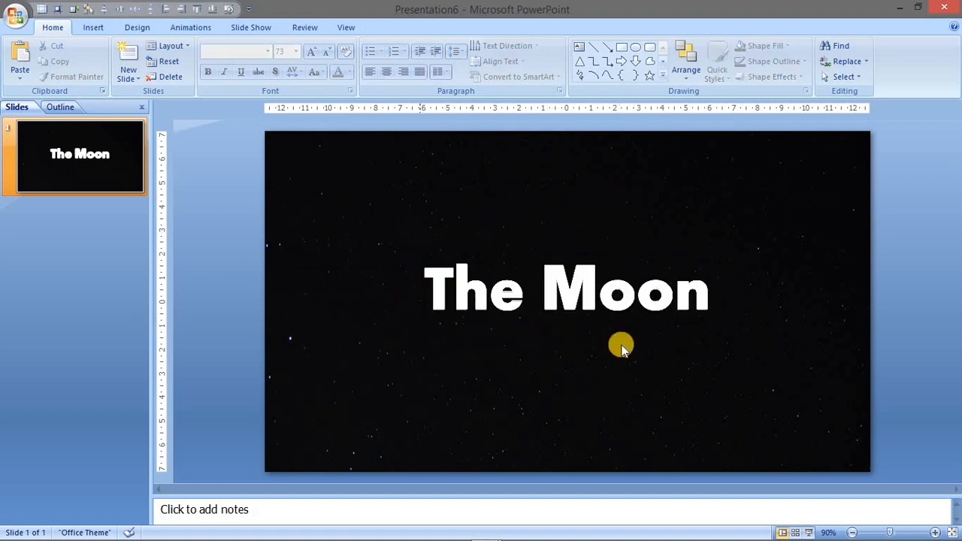
{"action": "mouse_move", "coordinate": [734, 262]}
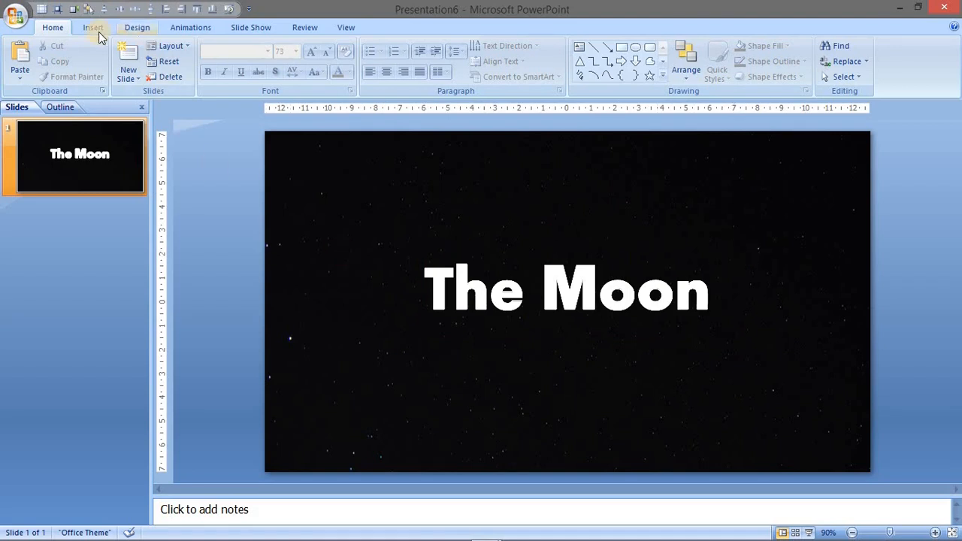
Insert the moon photo onto the slide from file.
{"action": "left_click", "coordinate": [92, 27]}
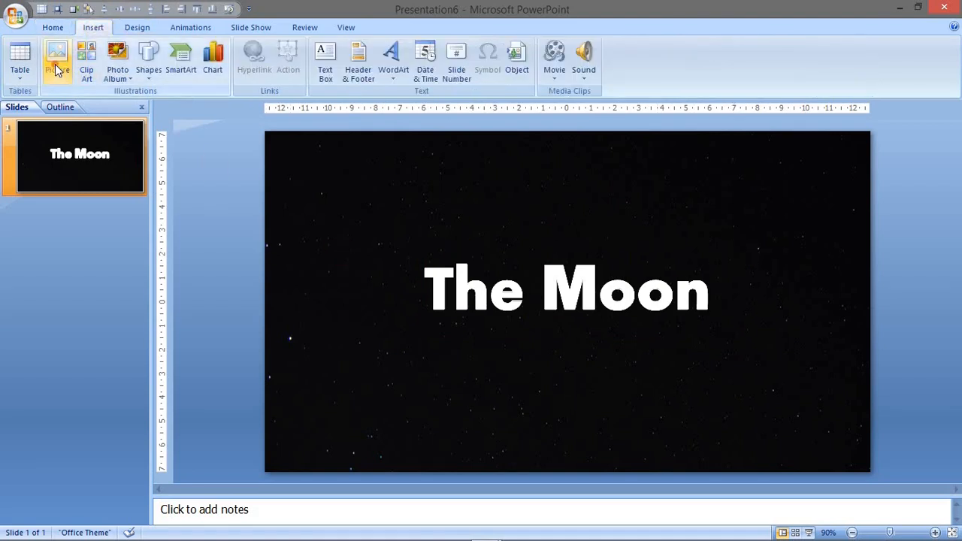
{"action": "left_click", "coordinate": [56, 60]}
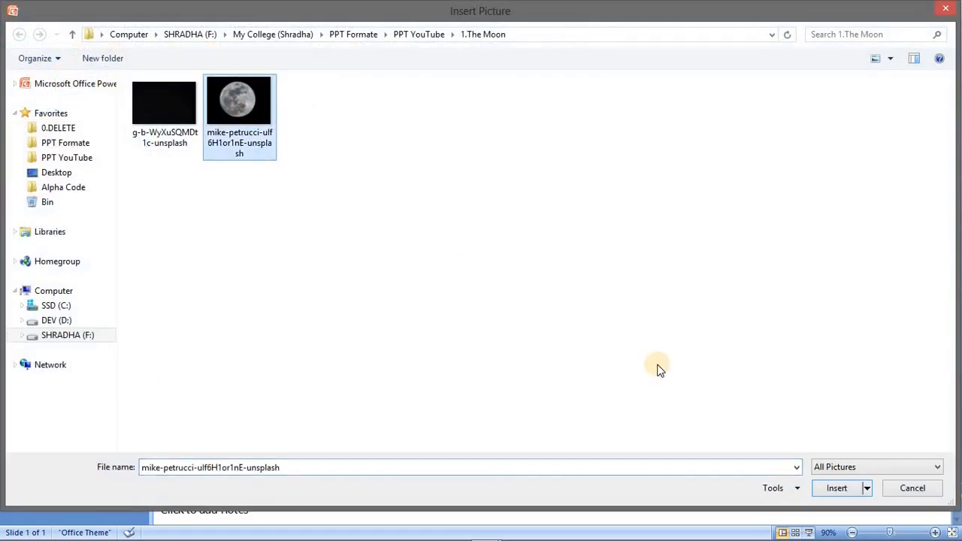
{"action": "left_click", "coordinate": [835, 487]}
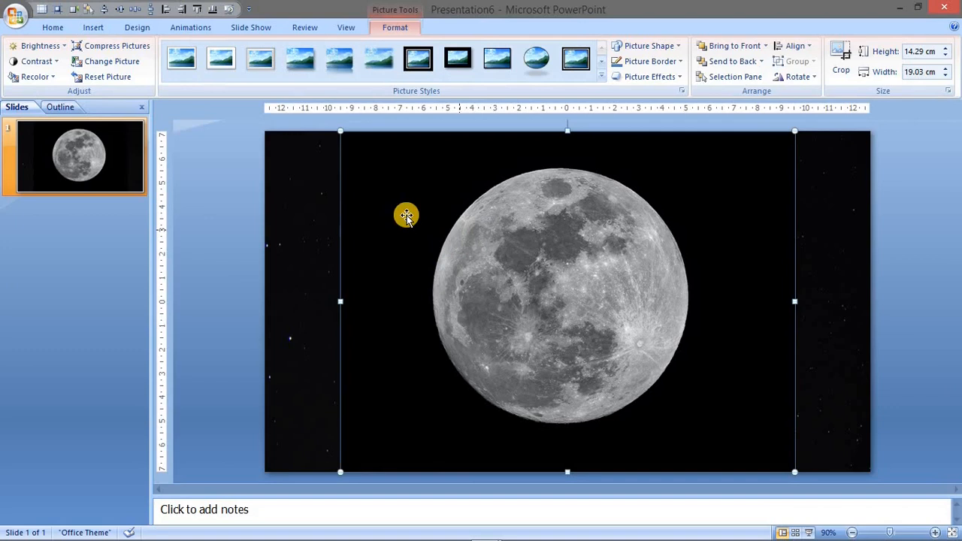
Shrink the moon photo and position it below the slide's bottom edge.
{"action": "left_click_drag", "start_coordinate": [406, 215], "coordinate": [276, 209]}
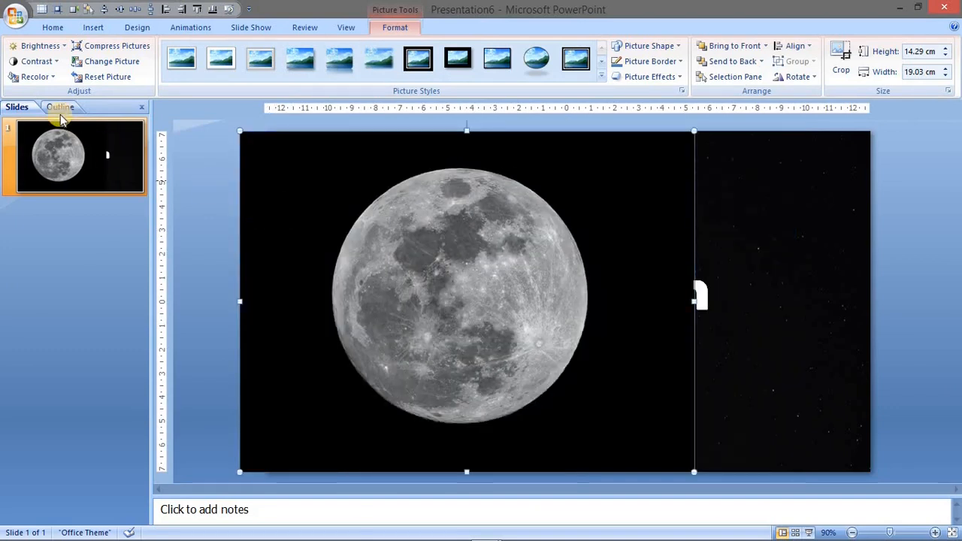
{"action": "left_click", "coordinate": [34, 75]}
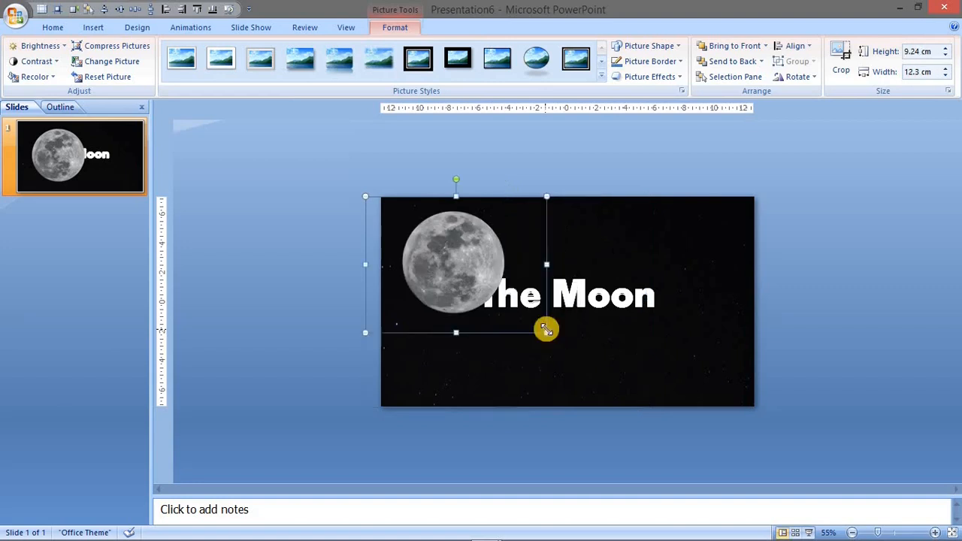
{"action": "left_click_drag", "start_coordinate": [546, 329], "coordinate": [519, 359]}
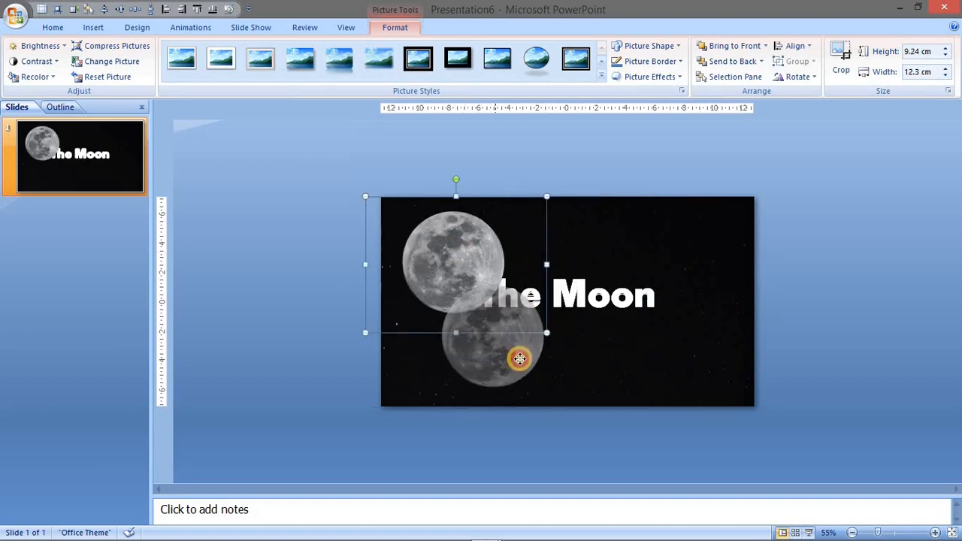
{"action": "left_click_drag", "start_coordinate": [520, 358], "coordinate": [567, 462]}
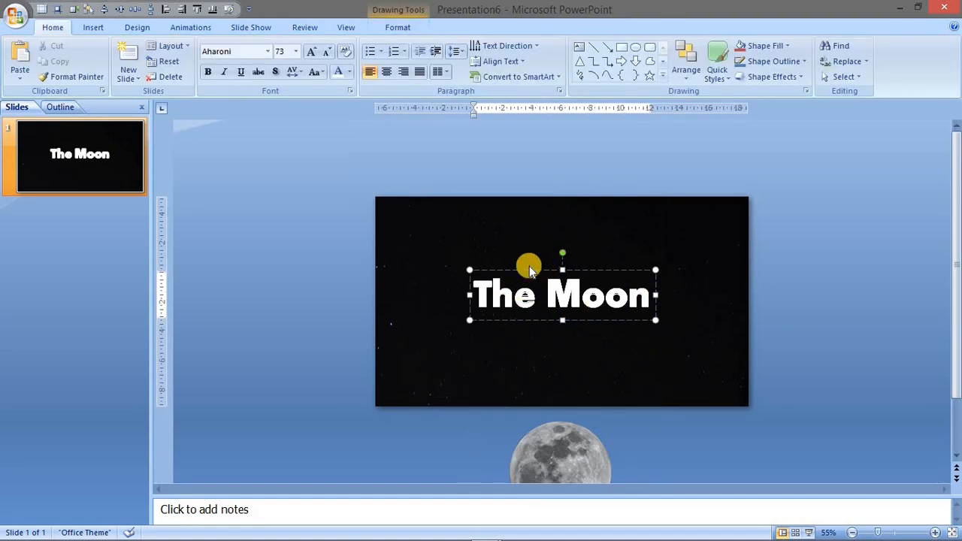
{"action": "left_click_drag", "start_coordinate": [529, 268], "coordinate": [523, 212]}
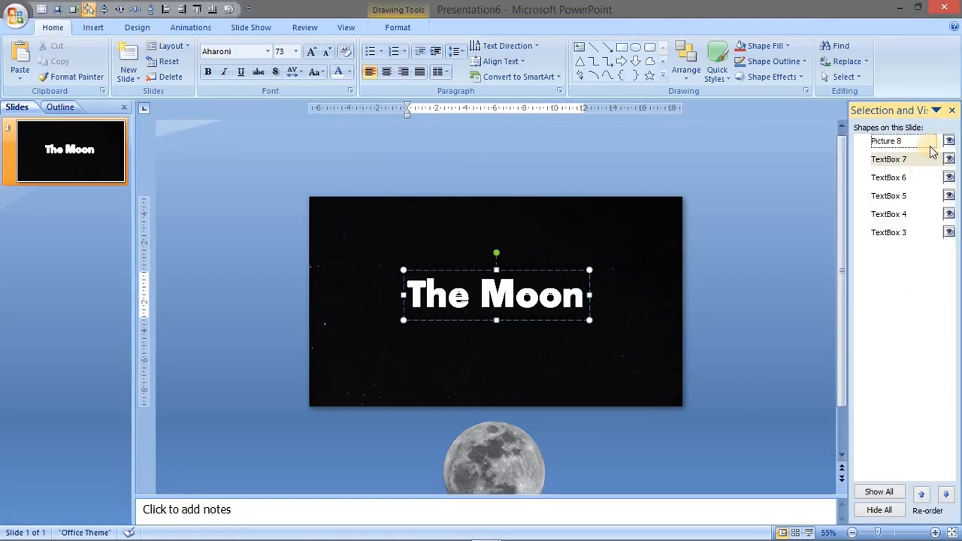
Rename TextBox 4 to 'solid text' in the Selection Pane.
{"action": "left_click", "coordinate": [949, 141]}
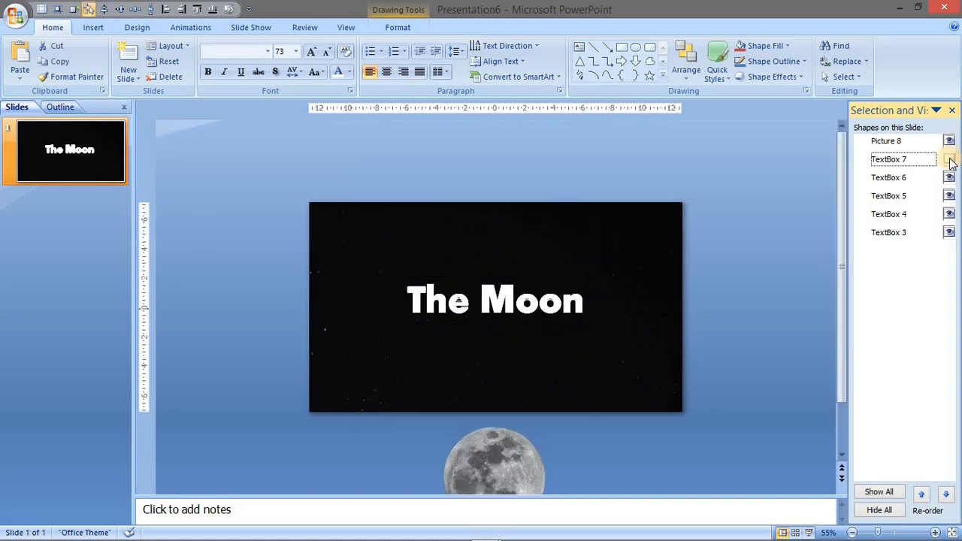
{"action": "left_click", "coordinate": [948, 233]}
{"action": "type", "text": "s"}
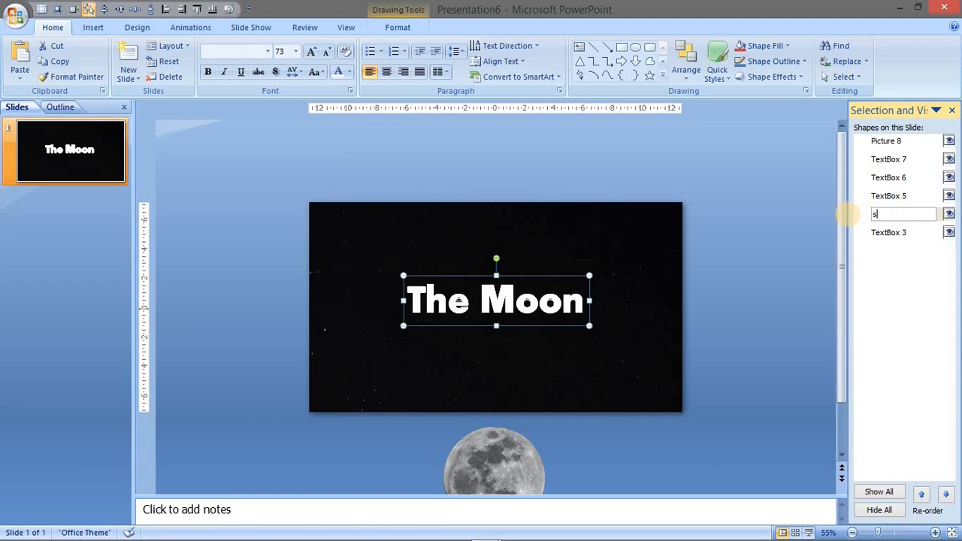
{"action": "type", "text": "olid text"}
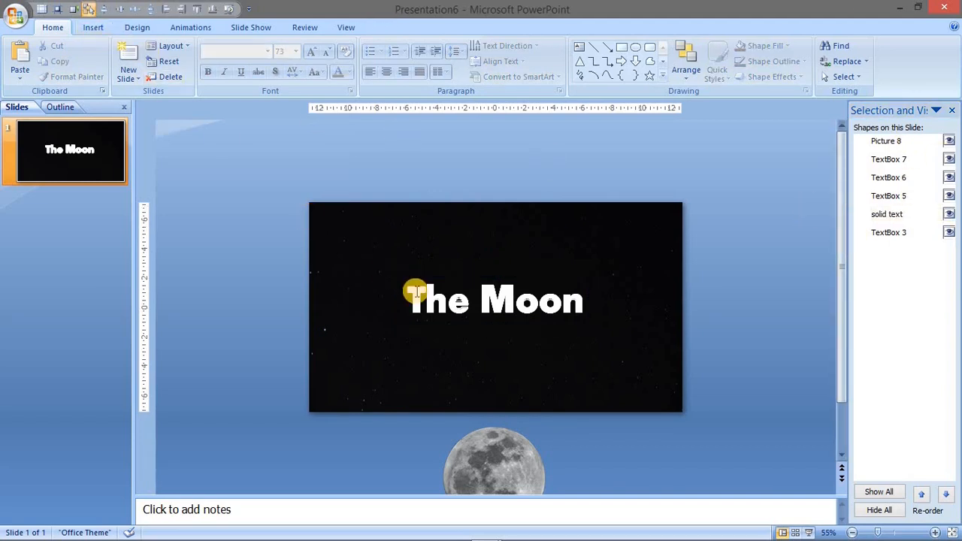
Open Custom Animation and hide the solid text title and moon photo.
{"action": "left_click", "coordinate": [190, 27]}
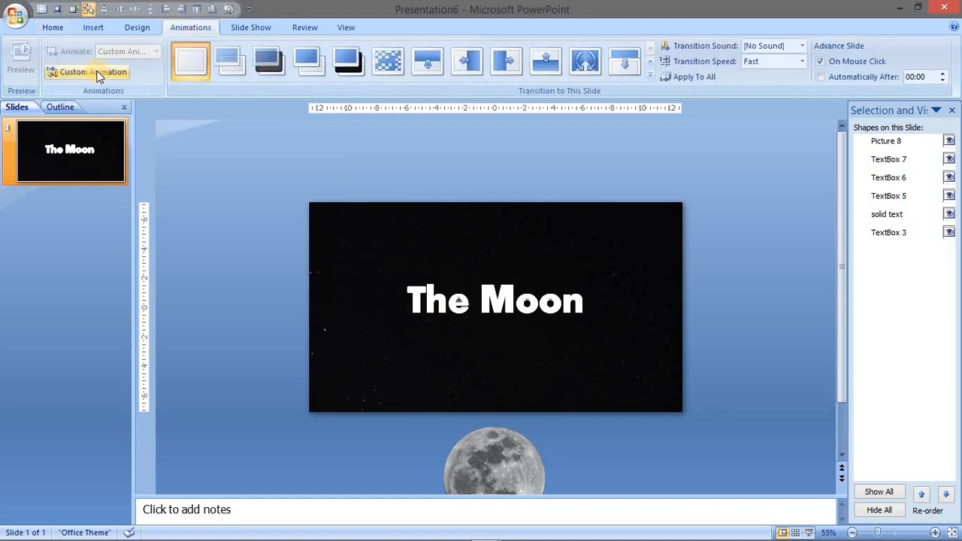
{"action": "left_click", "coordinate": [93, 71]}
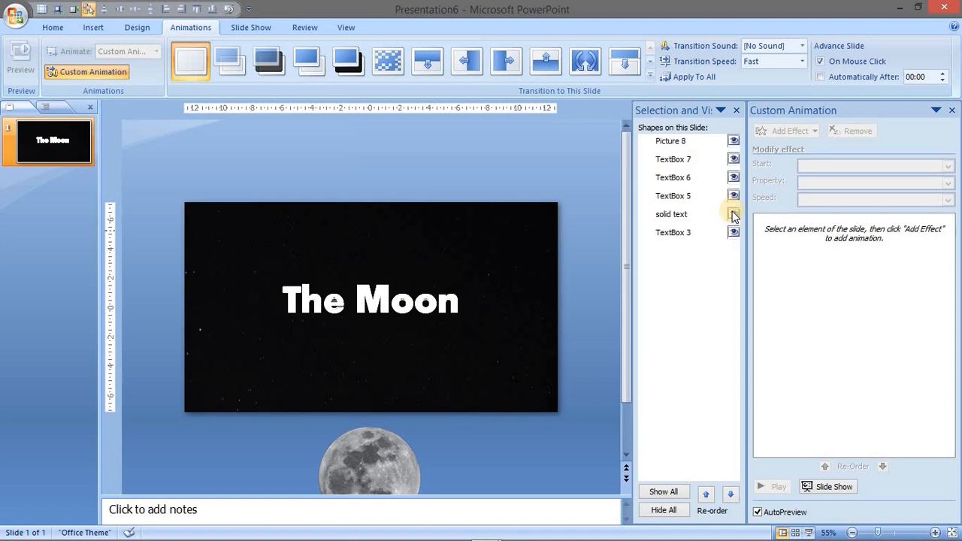
{"action": "left_click", "coordinate": [733, 214]}
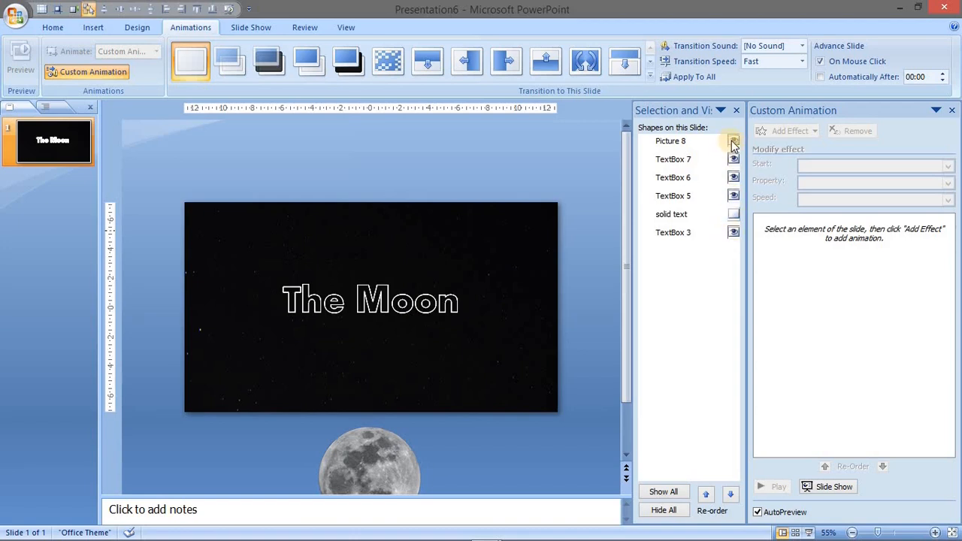
{"action": "left_click", "coordinate": [733, 142]}
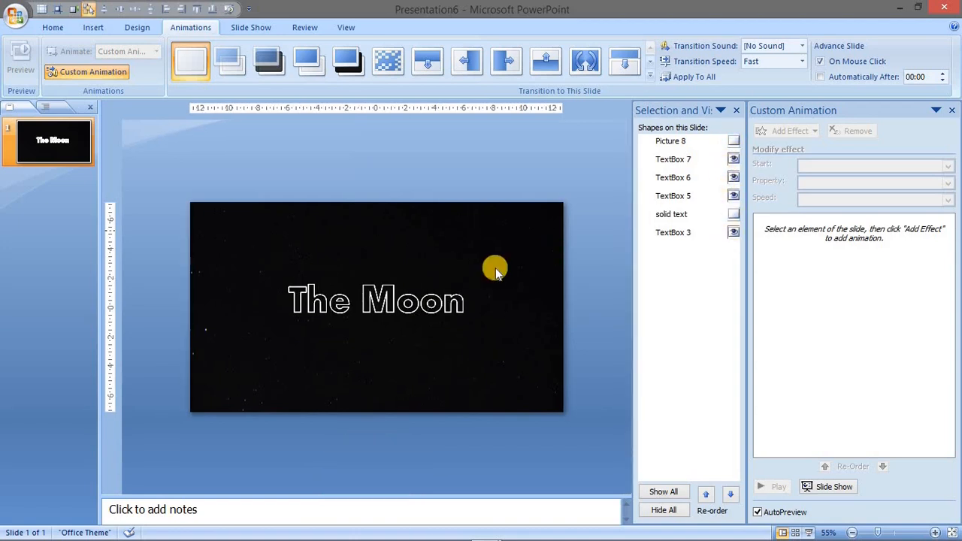
Give the top outlined TextBox 7 title an upward motion path.
{"action": "left_click", "coordinate": [375, 300]}
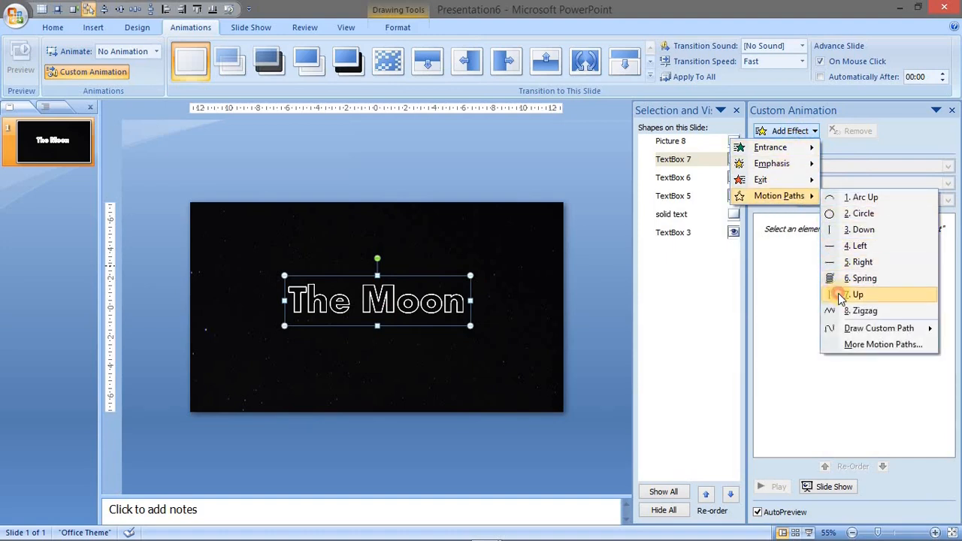
{"action": "left_click", "coordinate": [858, 294]}
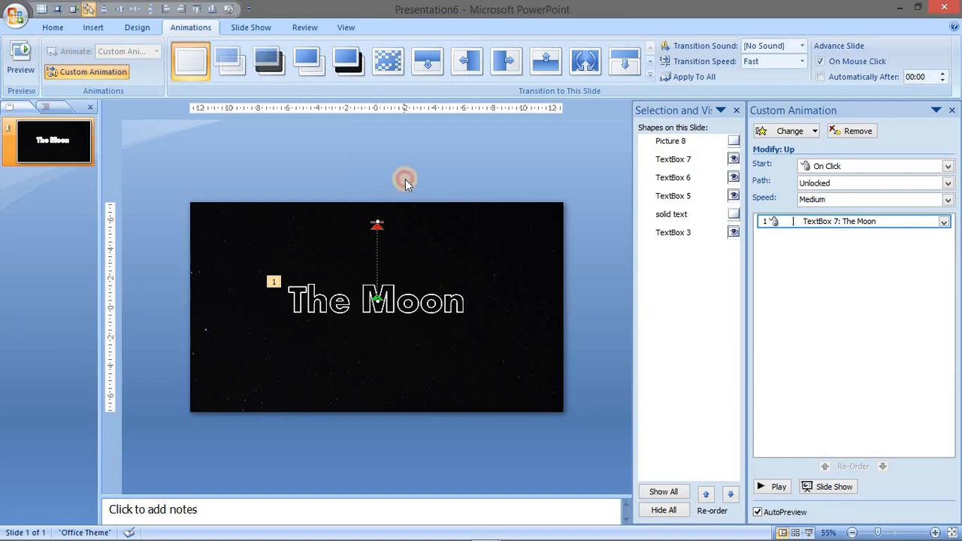
{"action": "left_click", "coordinate": [733, 159]}
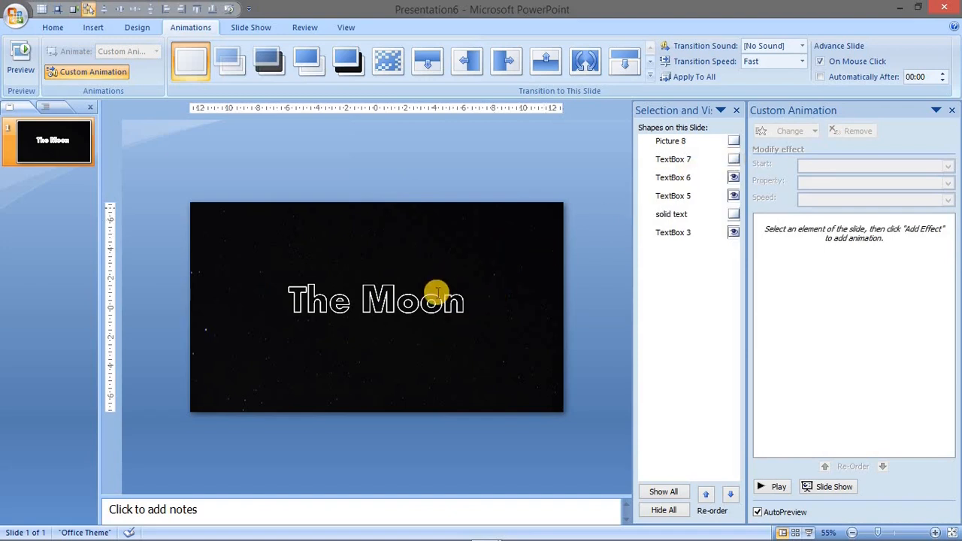
Animate outlined title TextBox 6 to move up, then hide it.
{"action": "left_click", "coordinate": [375, 300]}
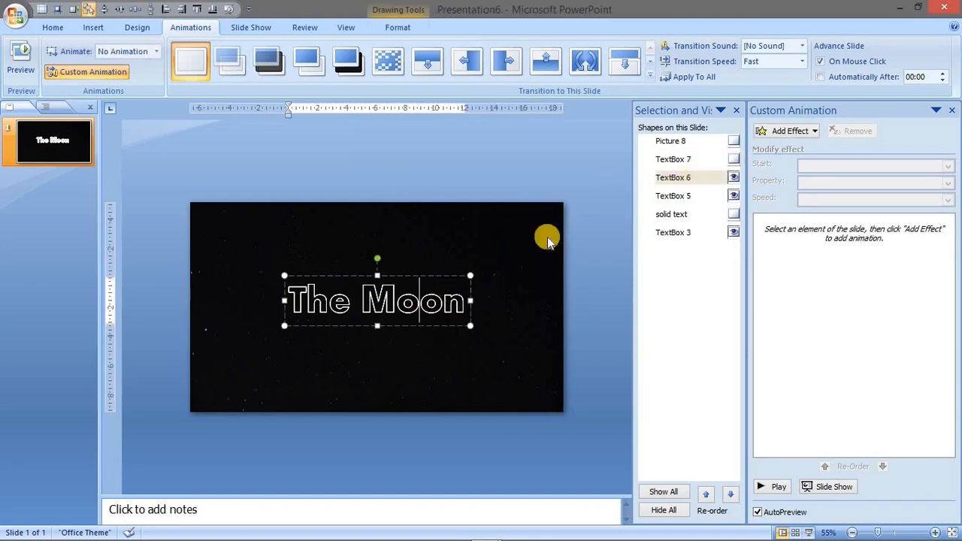
{"action": "left_click", "coordinate": [787, 130]}
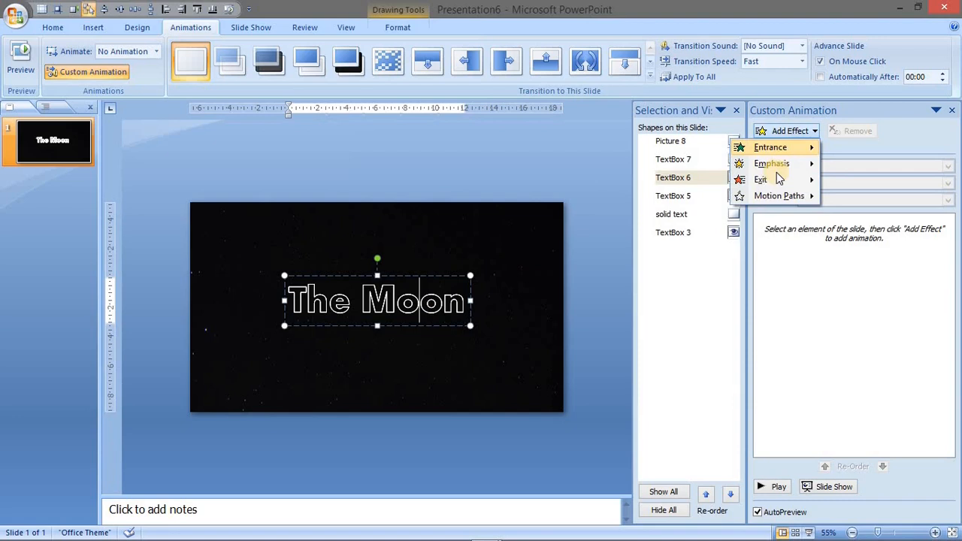
{"action": "mouse_move", "coordinate": [778, 195]}
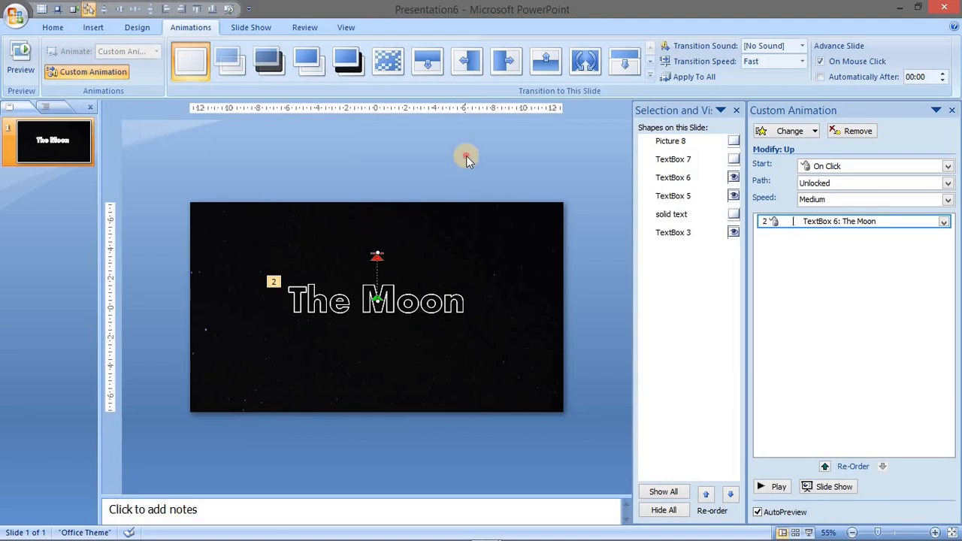
{"action": "left_click", "coordinate": [732, 176]}
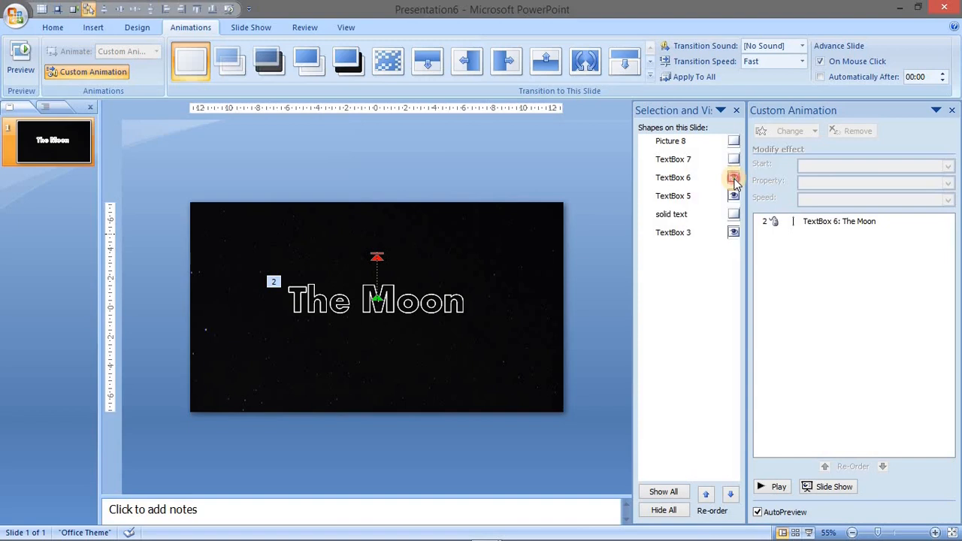
{"action": "left_click", "coordinate": [733, 177]}
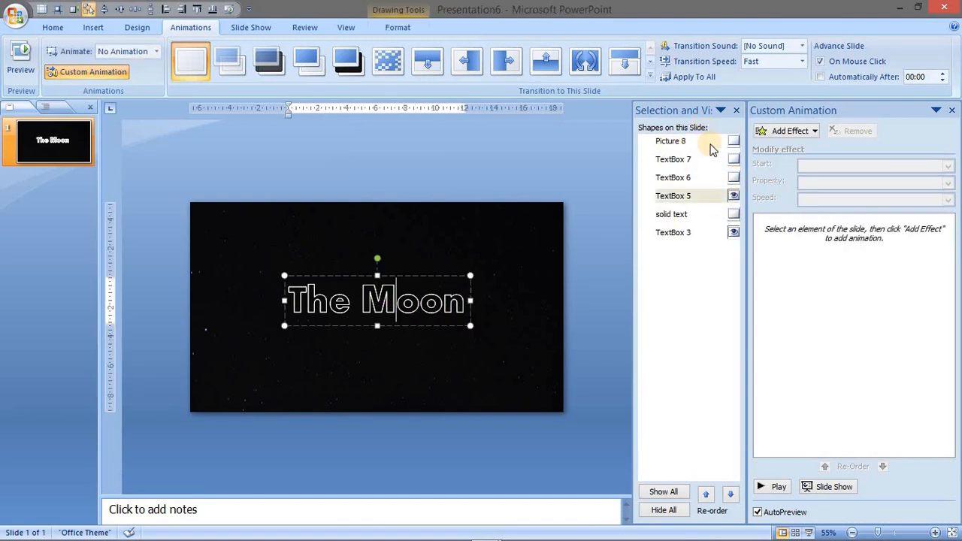
Add a downward motion path to the remaining outlined title copy.
{"action": "left_click", "coordinate": [789, 130]}
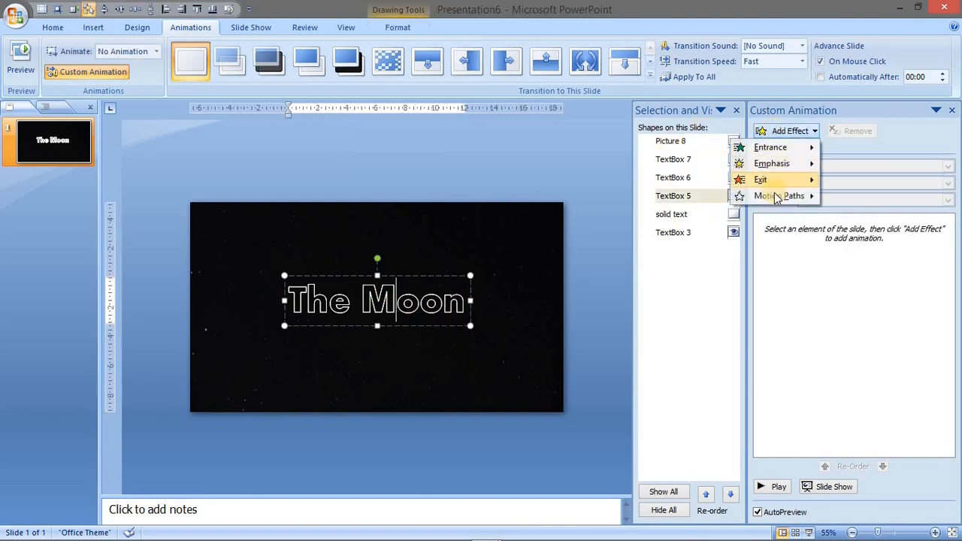
{"action": "left_click", "coordinate": [779, 196]}
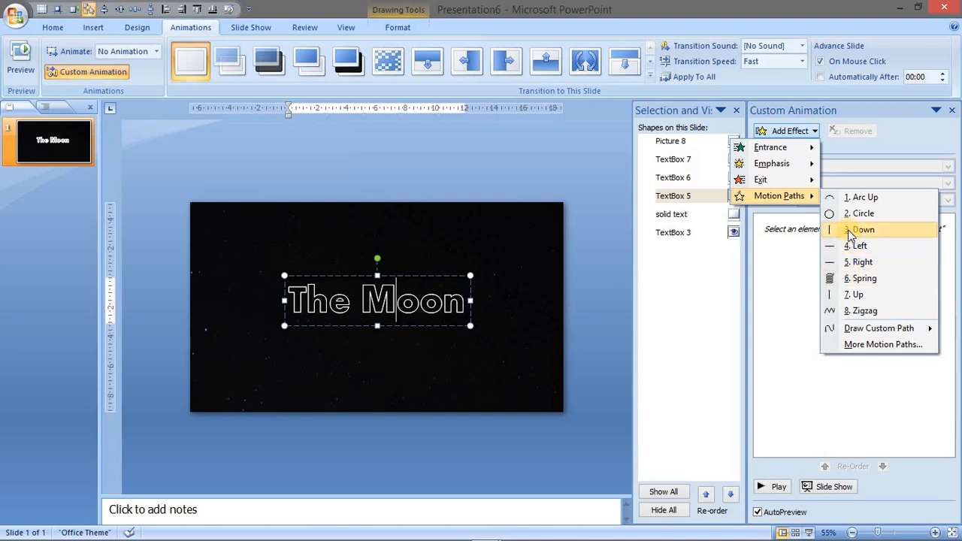
{"action": "left_click", "coordinate": [862, 229]}
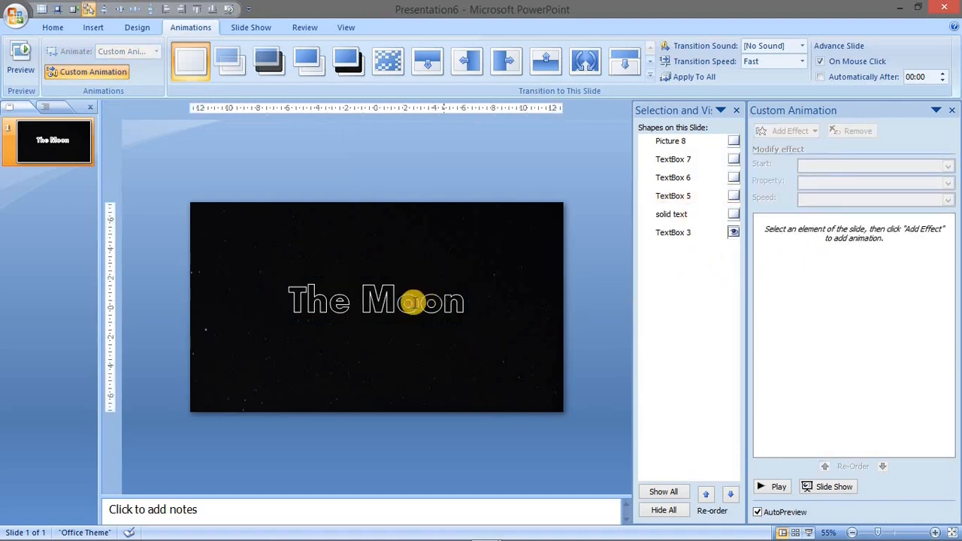
Give the remaining outlined title a Down motion path and unhide all stacked title copies.
{"action": "left_click", "coordinate": [375, 301]}
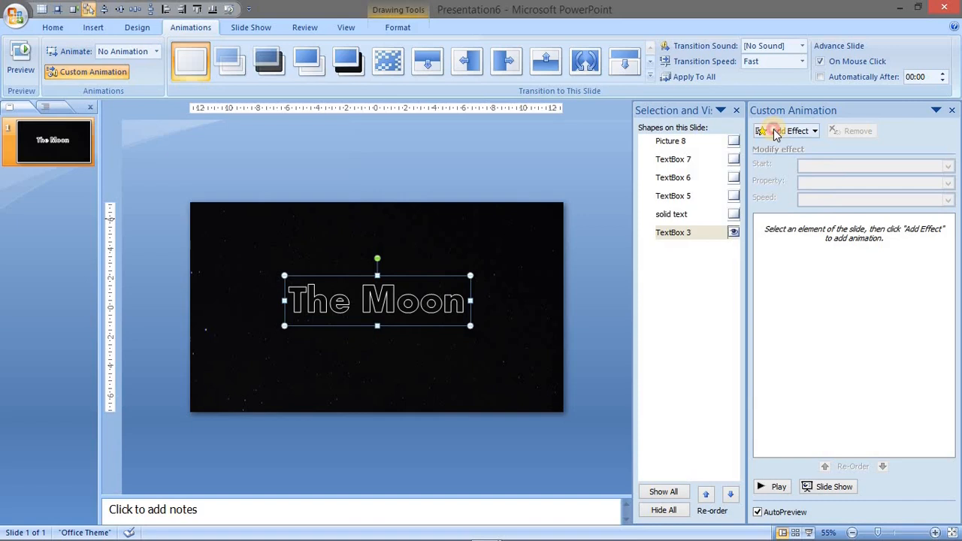
{"action": "left_click", "coordinate": [784, 130]}
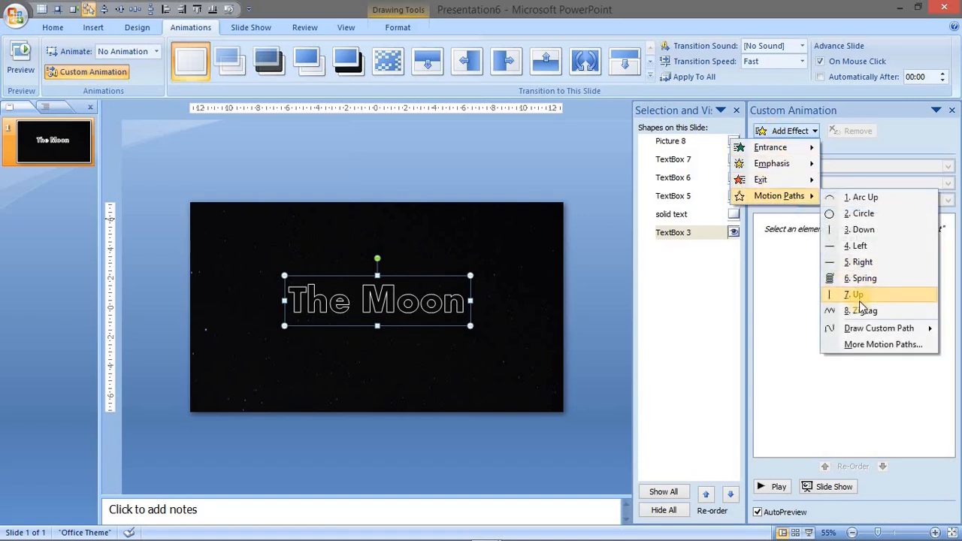
{"action": "mouse_move", "coordinate": [859, 310]}
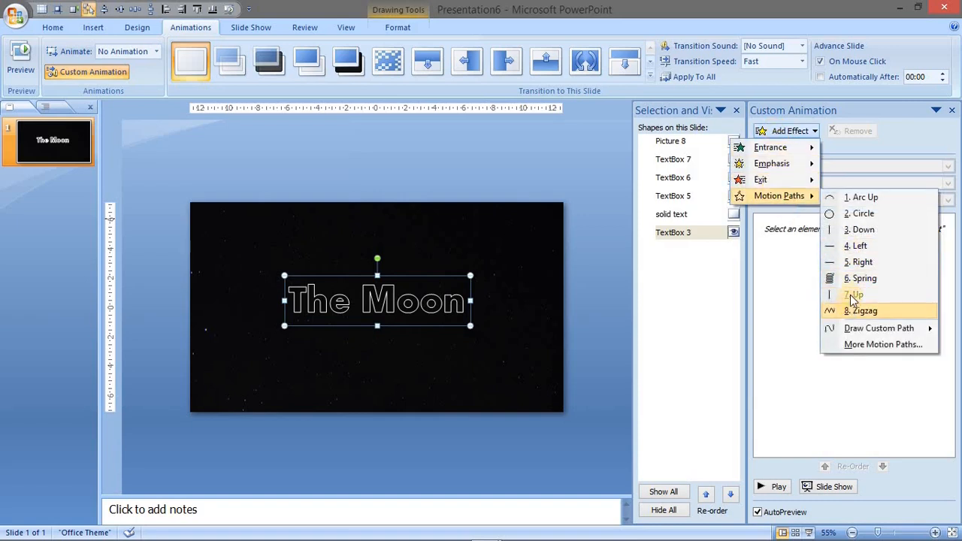
{"action": "left_click", "coordinate": [862, 229]}
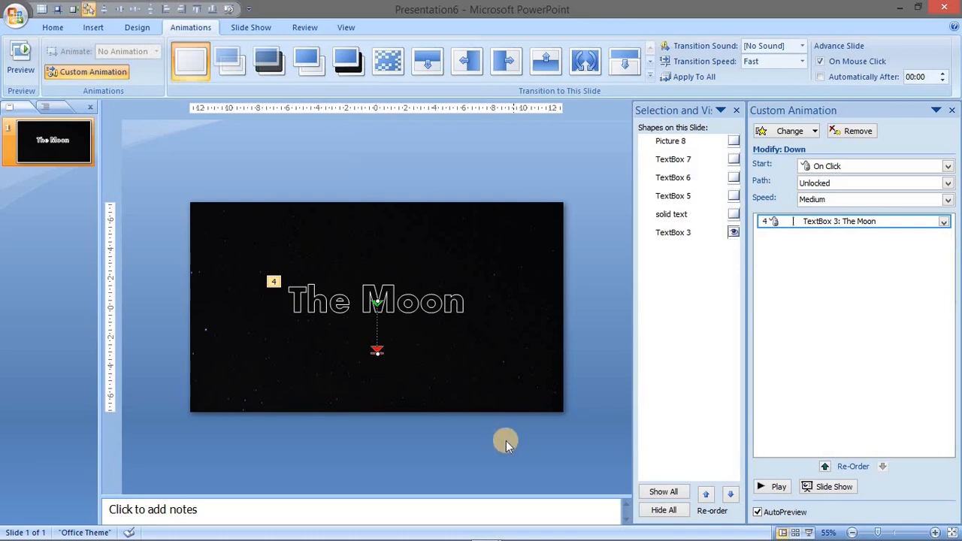
{"action": "left_click", "coordinate": [732, 159]}
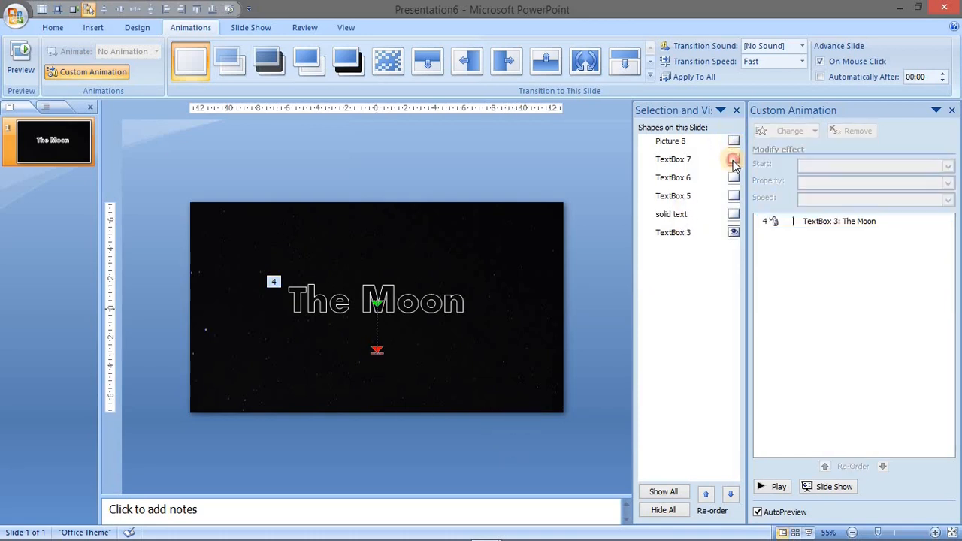
{"action": "left_click", "coordinate": [733, 159]}
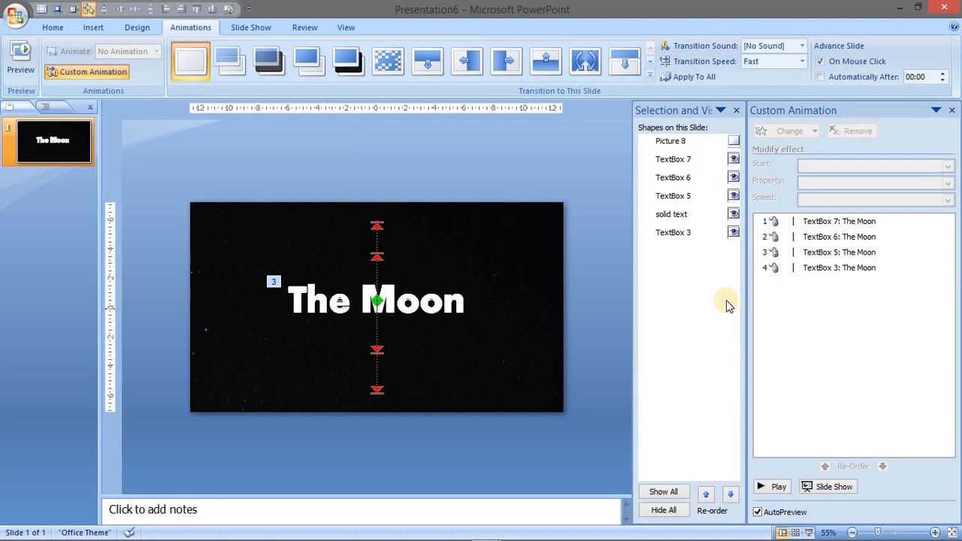
Set the last three title motion paths to start With Previous, confirming Effect Options for all four.
{"action": "left_click", "coordinate": [838, 221]}
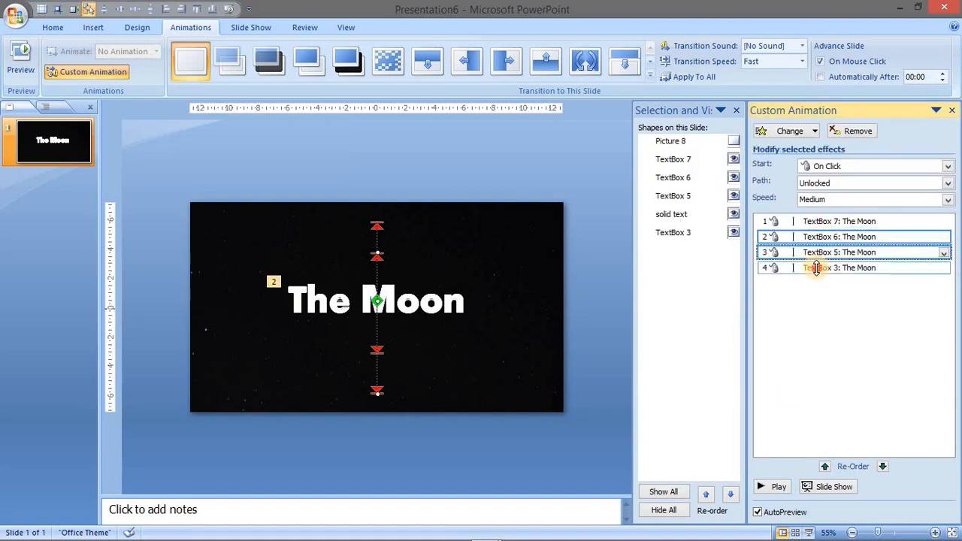
{"action": "left_click", "coordinate": [942, 267]}
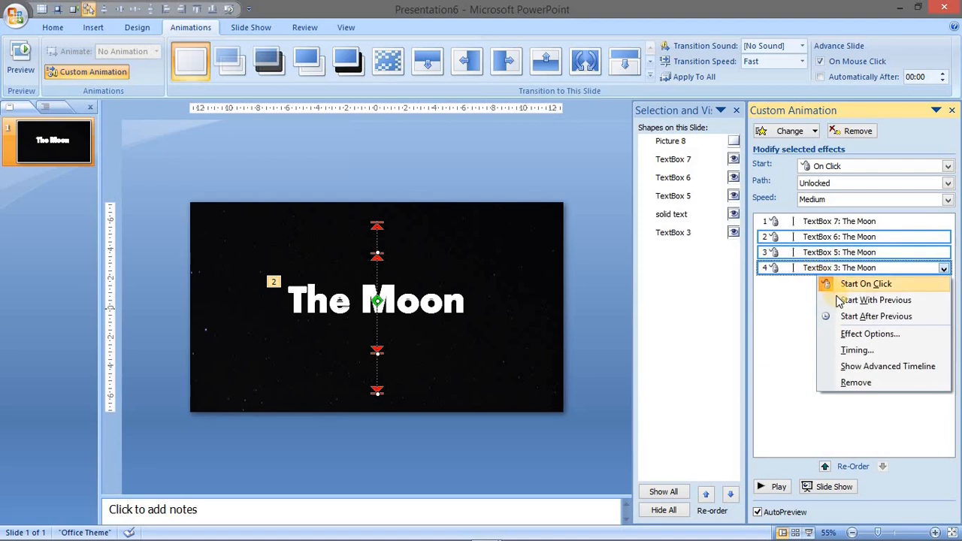
{"action": "left_click", "coordinate": [874, 300]}
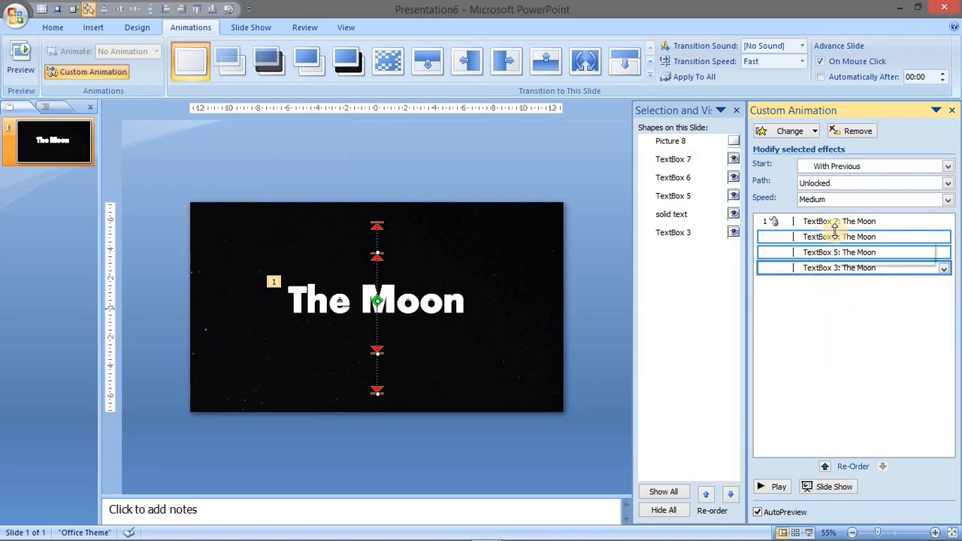
{"action": "left_click", "coordinate": [873, 199]}
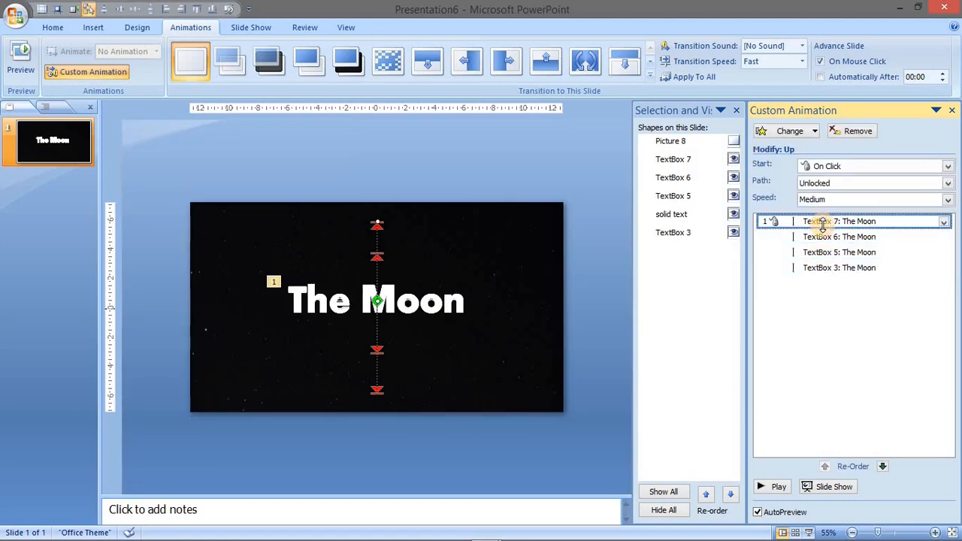
{"action": "left_click", "coordinate": [838, 268]}
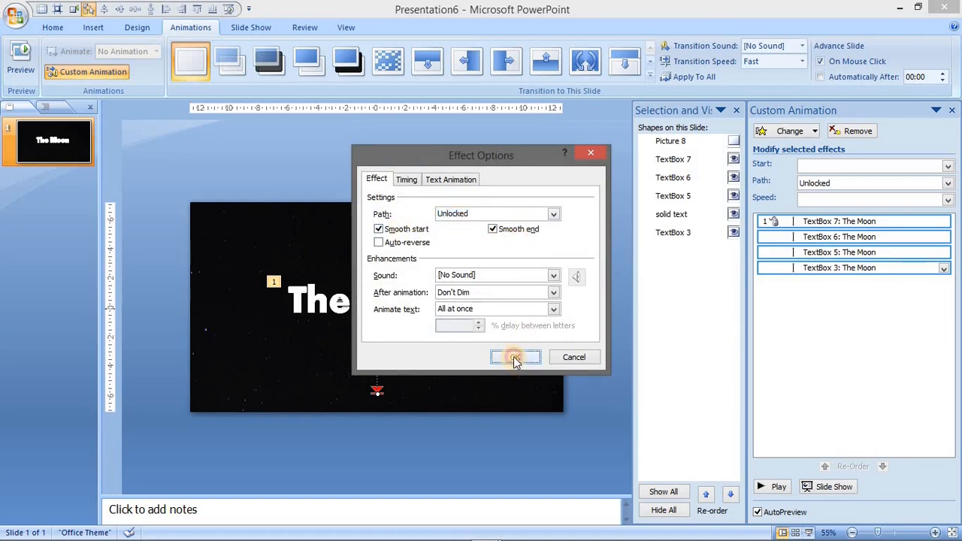
{"action": "left_click", "coordinate": [515, 356]}
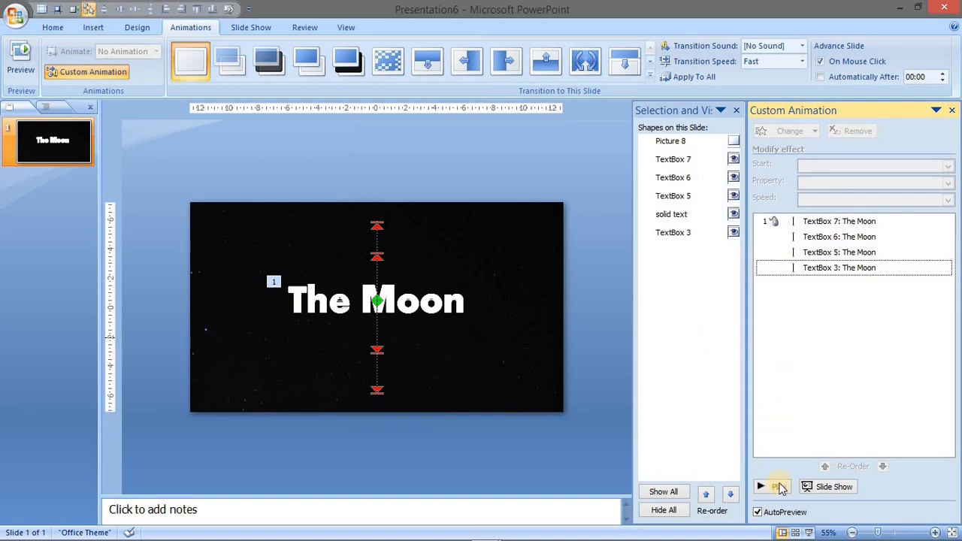
Adjust the inner upward title path's end point and preview the animation.
{"action": "left_click", "coordinate": [838, 237]}
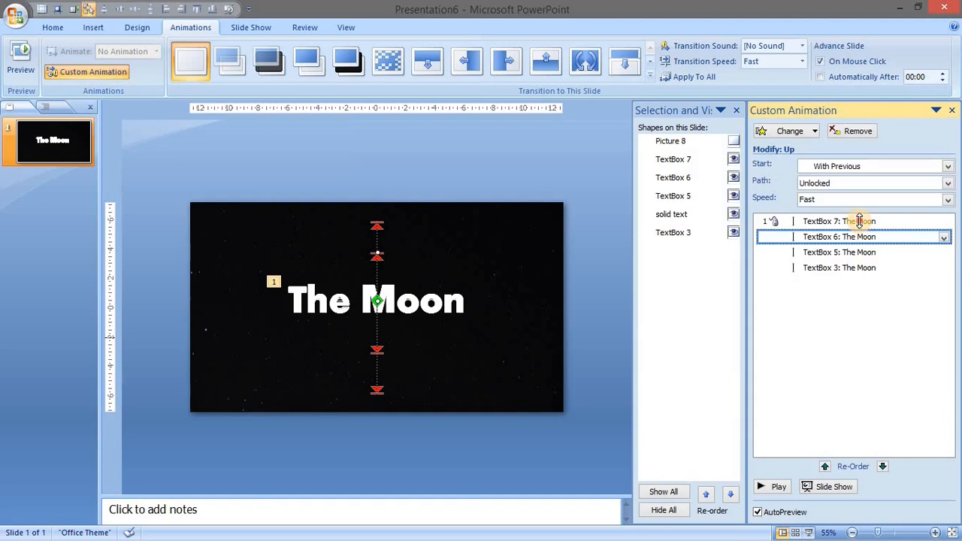
{"action": "left_click", "coordinate": [947, 200]}
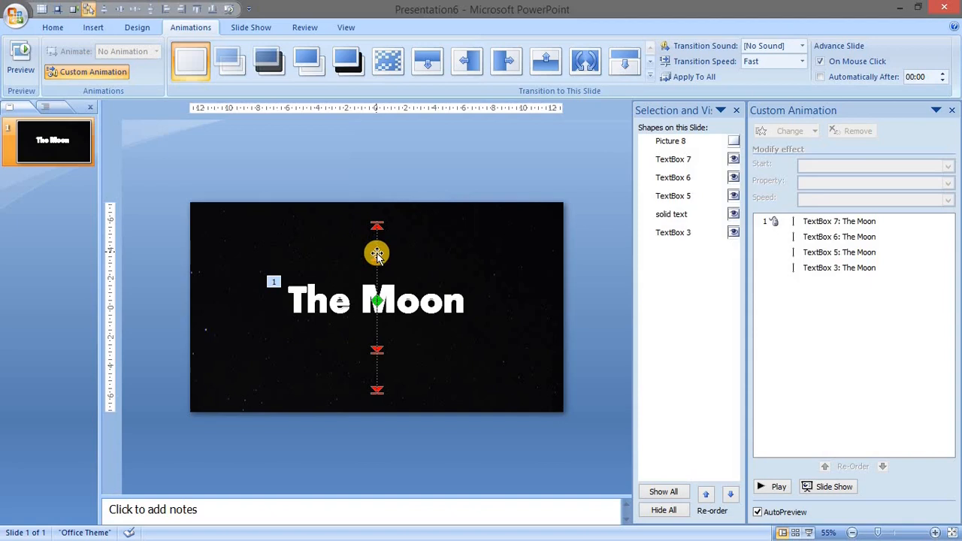
{"action": "left_click", "coordinate": [838, 236]}
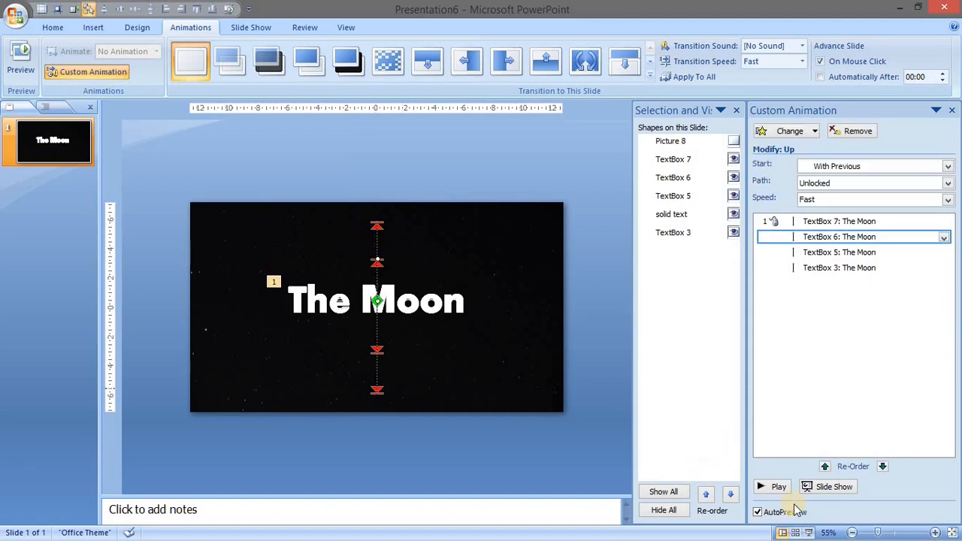
{"action": "left_click", "coordinate": [779, 486]}
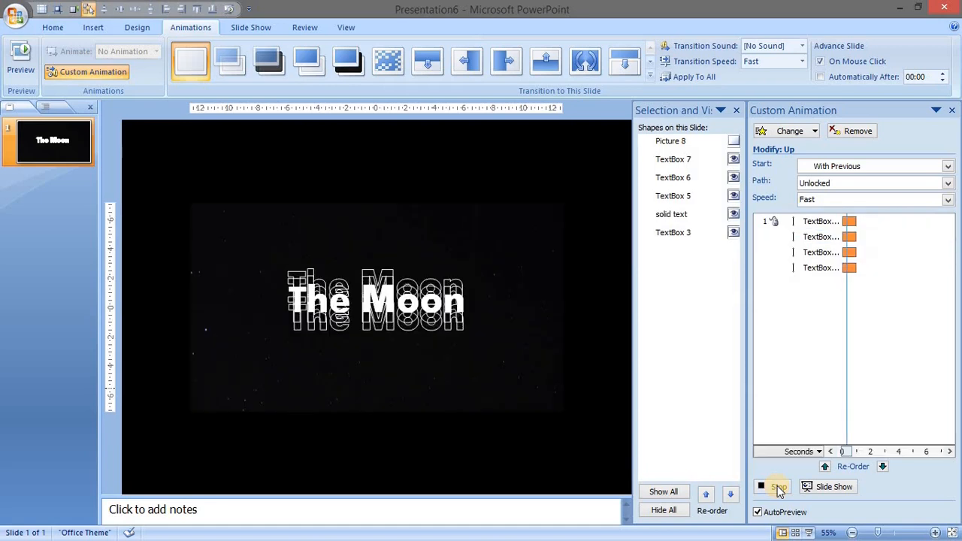
{"action": "left_click", "coordinate": [779, 486]}
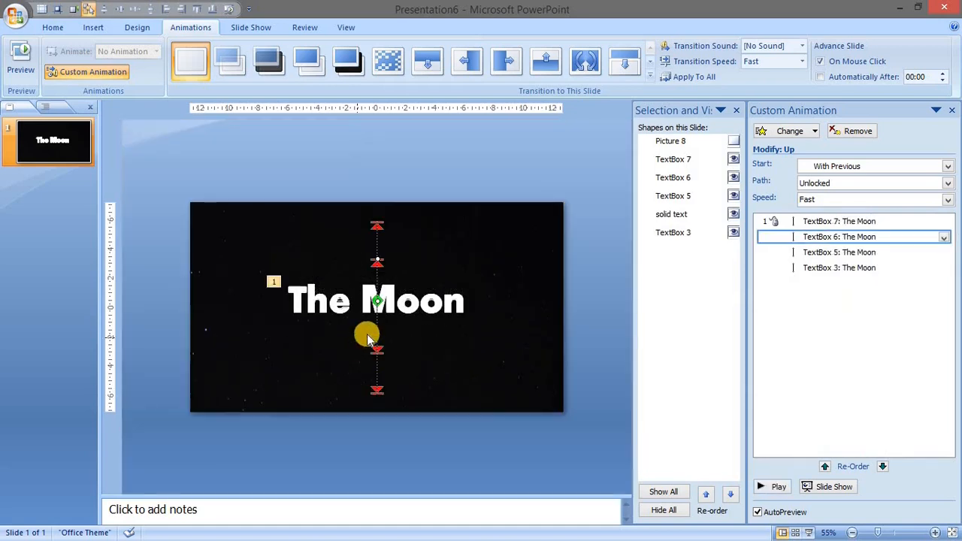
Reposition the inner downward path's end point and preview the spreading titles twice.
{"action": "left_click", "coordinate": [838, 267]}
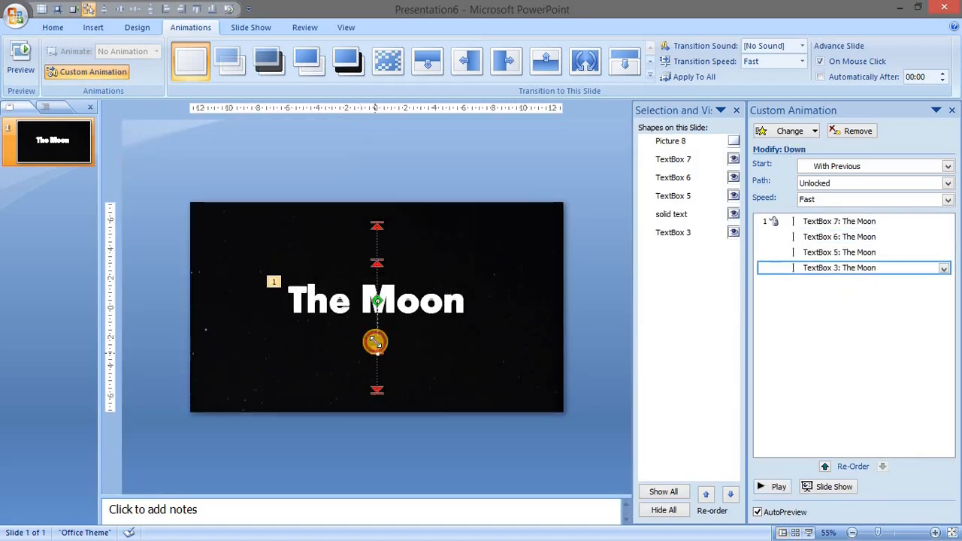
{"action": "left_click", "coordinate": [838, 252]}
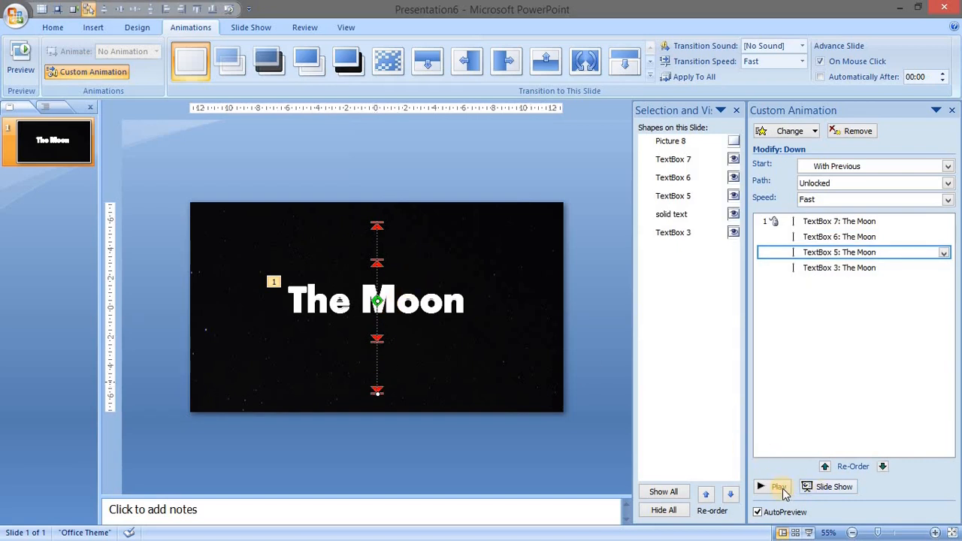
{"action": "left_click", "coordinate": [774, 486]}
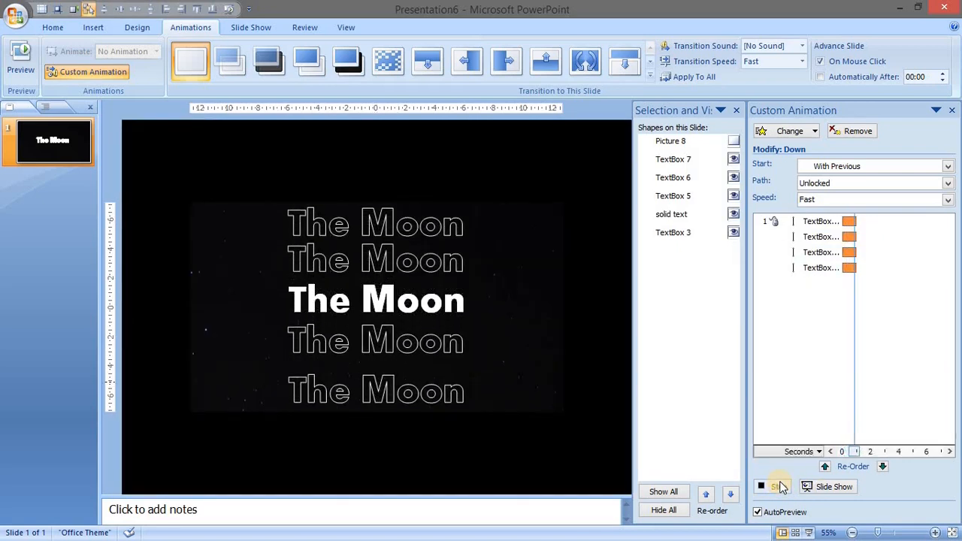
{"action": "left_click", "coordinate": [774, 486]}
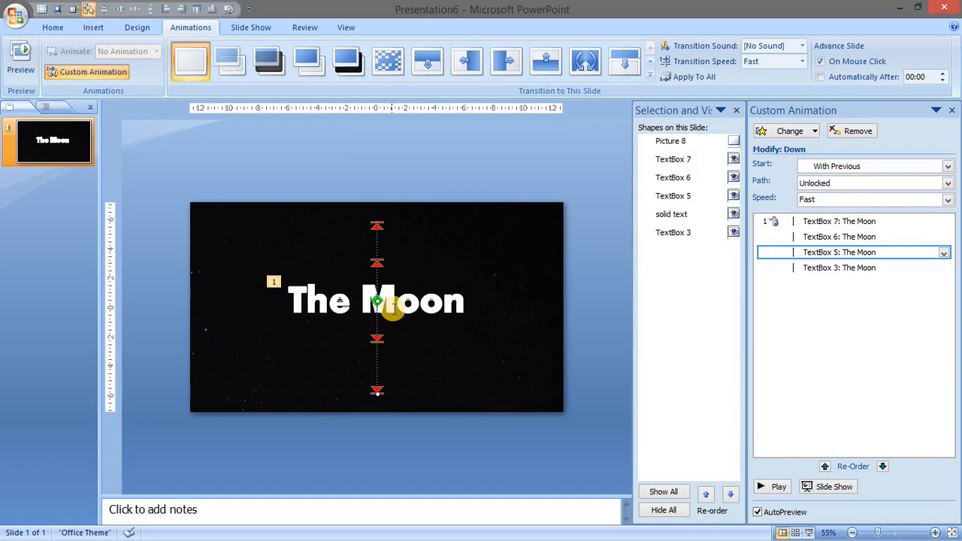
{"action": "left_click", "coordinate": [772, 486]}
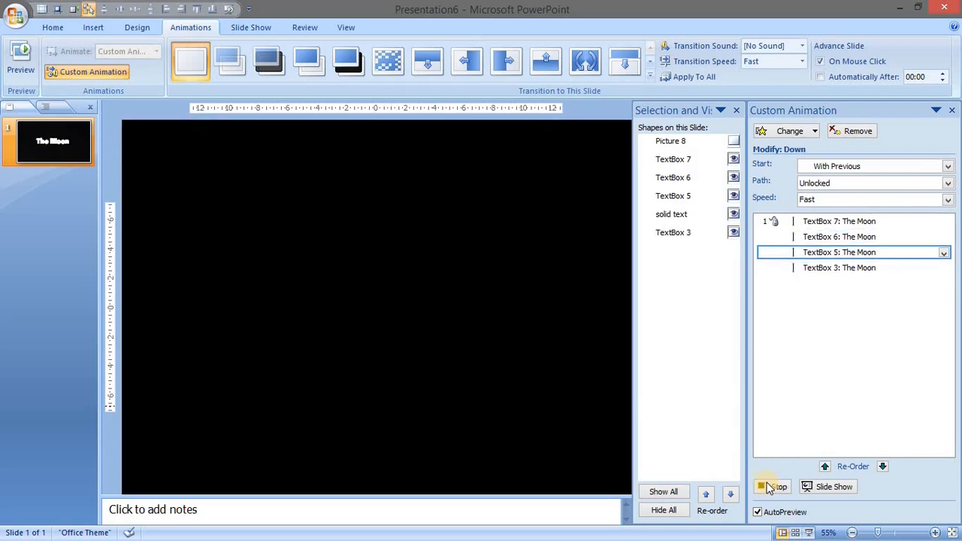
{"action": "left_click", "coordinate": [771, 487]}
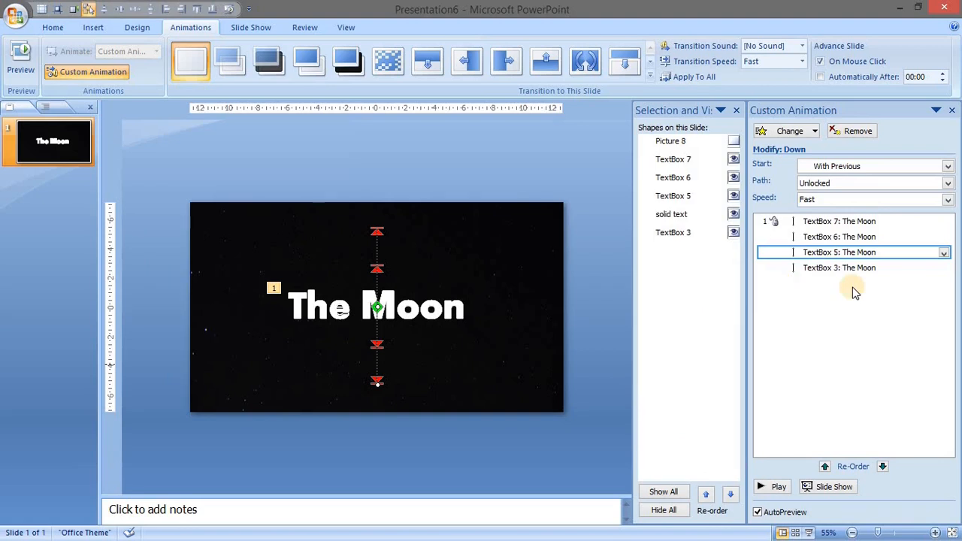
Give the moon photo below the slide an Up motion path and reselect it.
{"action": "left_click", "coordinate": [670, 141]}
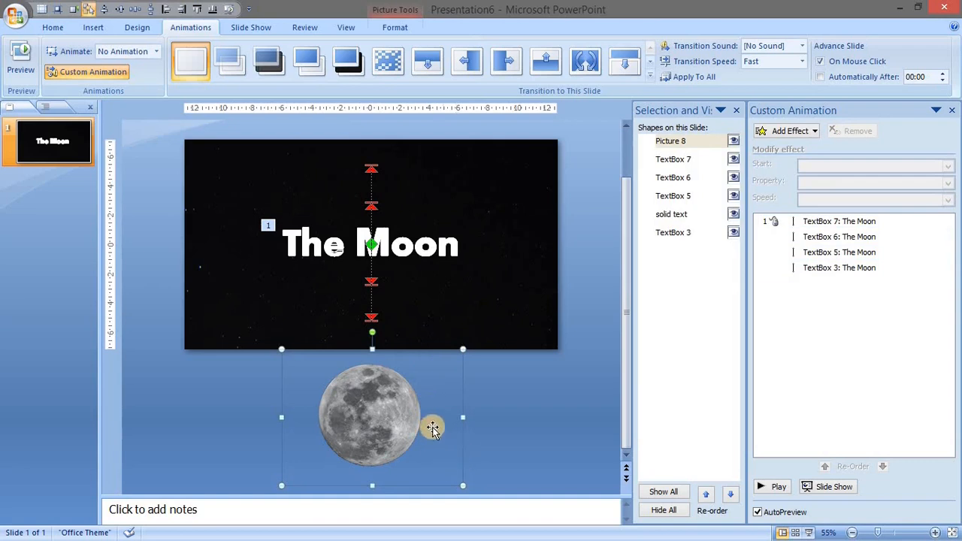
{"action": "mouse_move", "coordinate": [374, 413]}
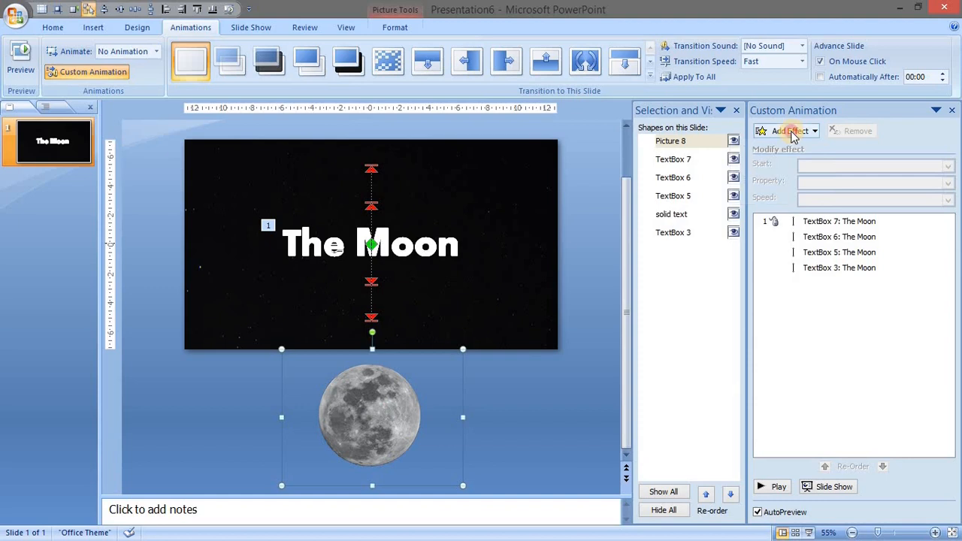
{"action": "left_click", "coordinate": [785, 130]}
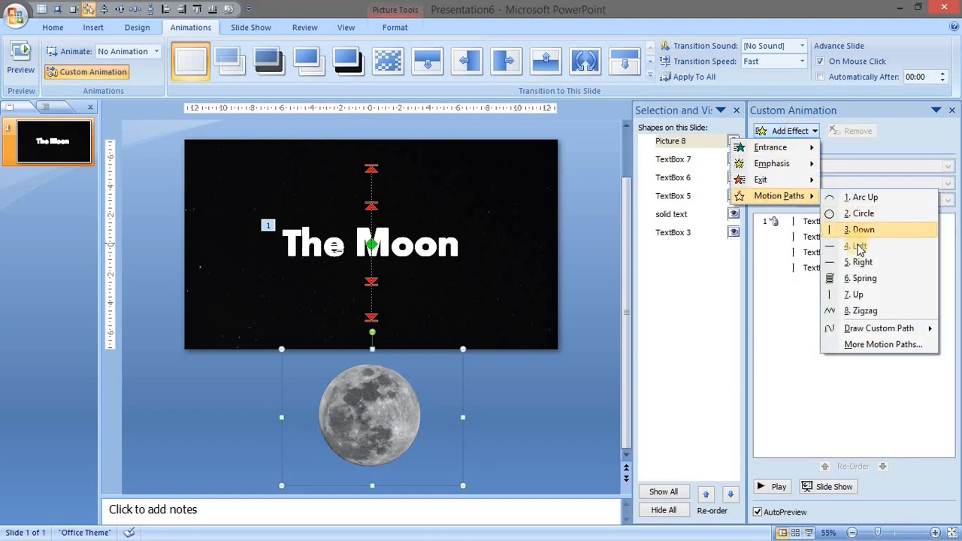
{"action": "left_click", "coordinate": [857, 294]}
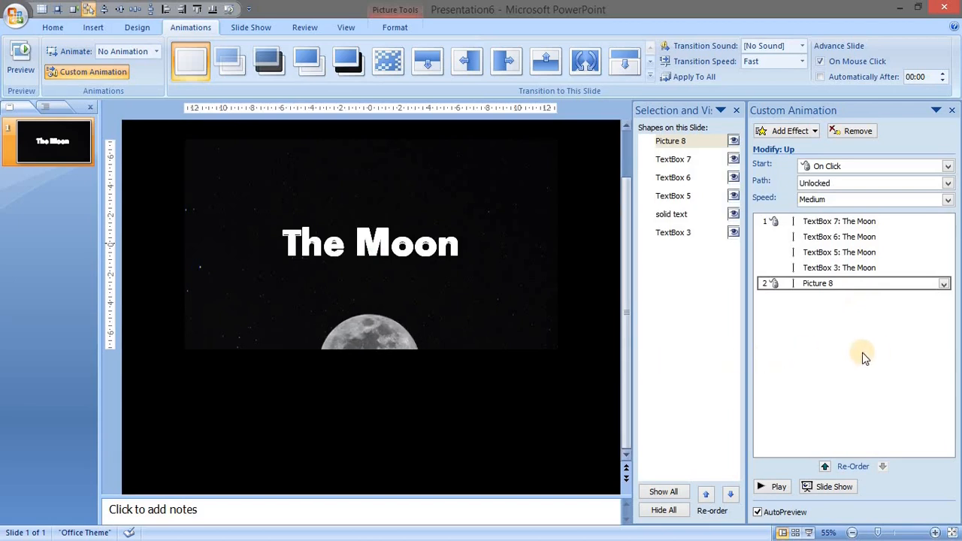
{"action": "left_click", "coordinate": [368, 413]}
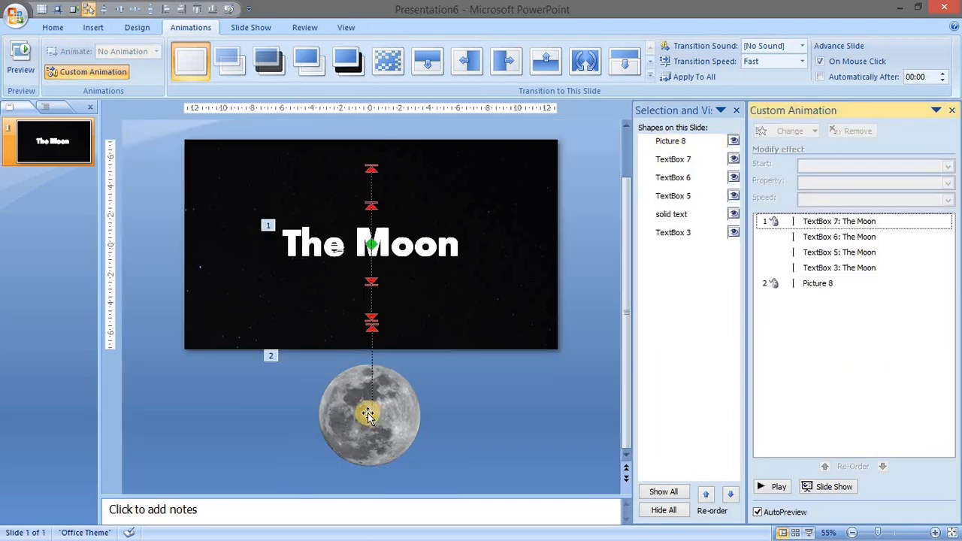
{"action": "left_click", "coordinate": [368, 413]}
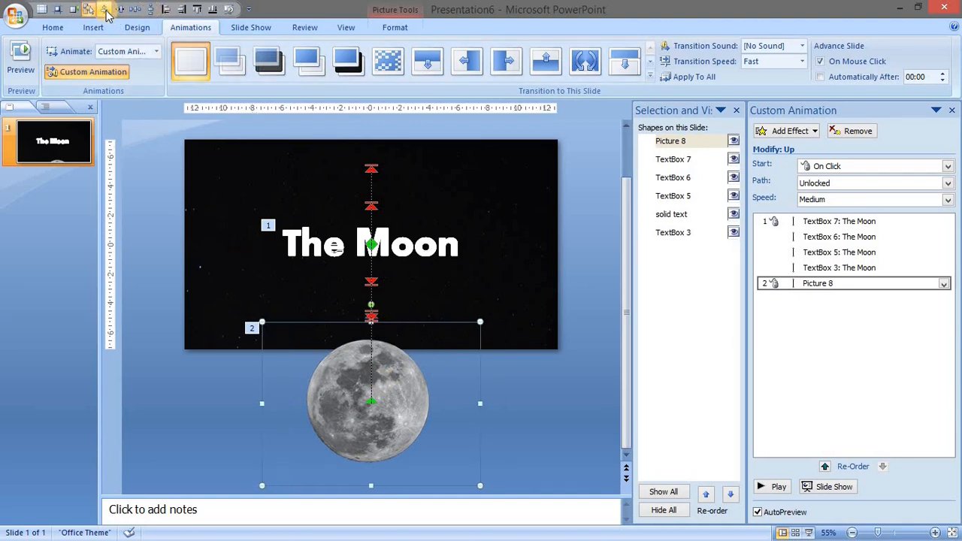
{"action": "mouse_move", "coordinate": [395, 373]}
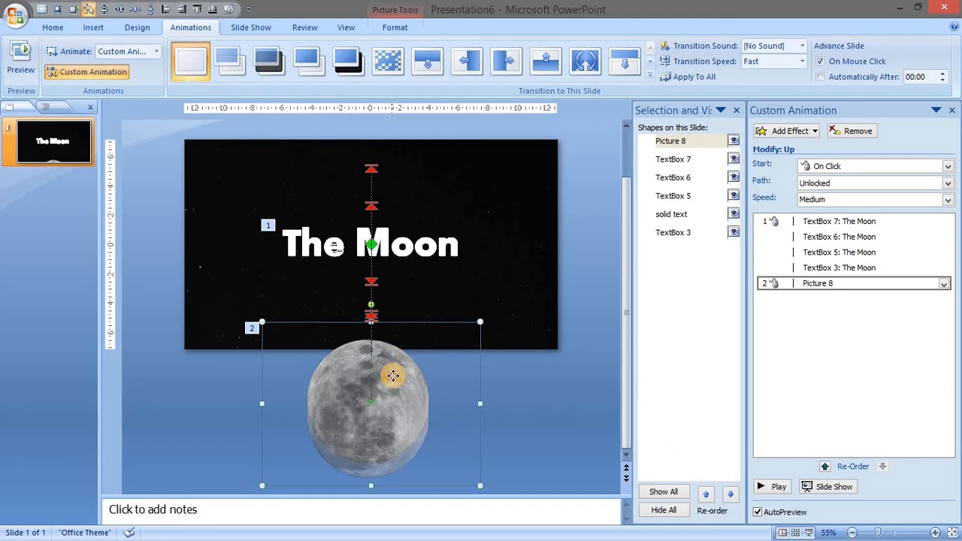
Preview the animations, then slightly enlarge and reposition the moon photo.
{"action": "left_click", "coordinate": [778, 486]}
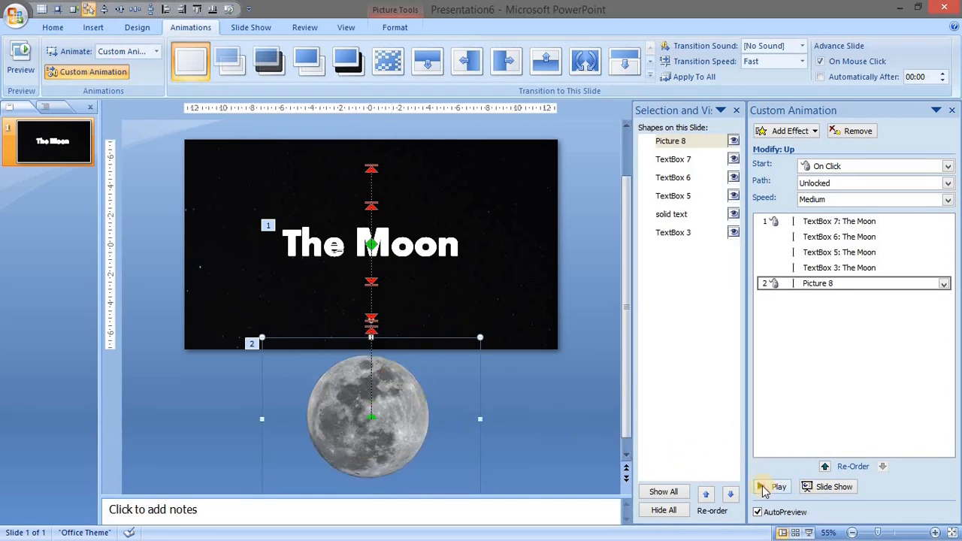
{"action": "left_click", "coordinate": [778, 486]}
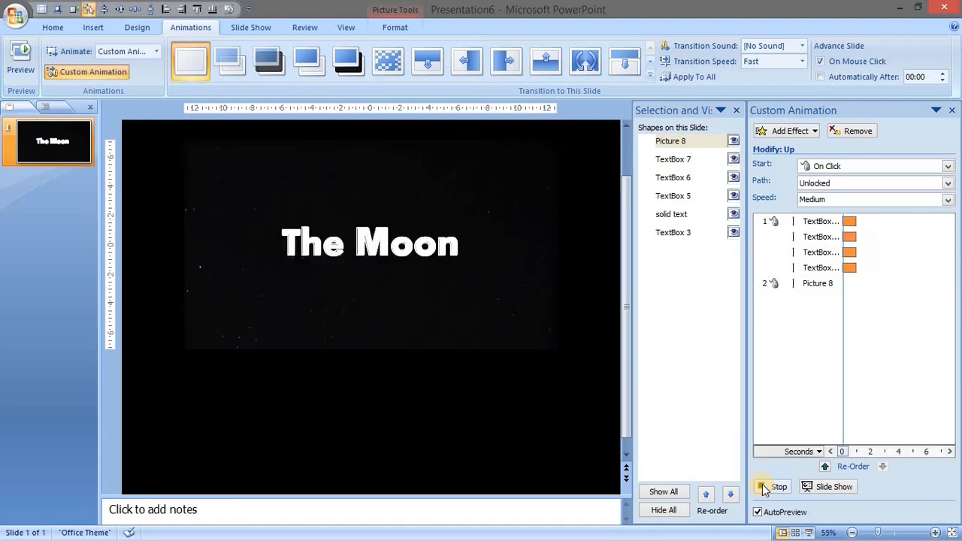
{"action": "left_click", "coordinate": [763, 486]}
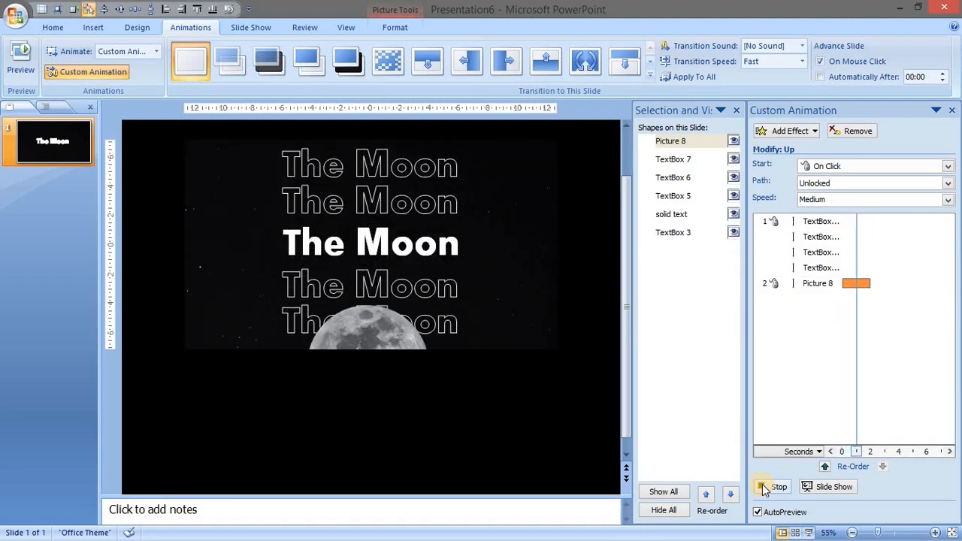
{"action": "left_click", "coordinate": [763, 486]}
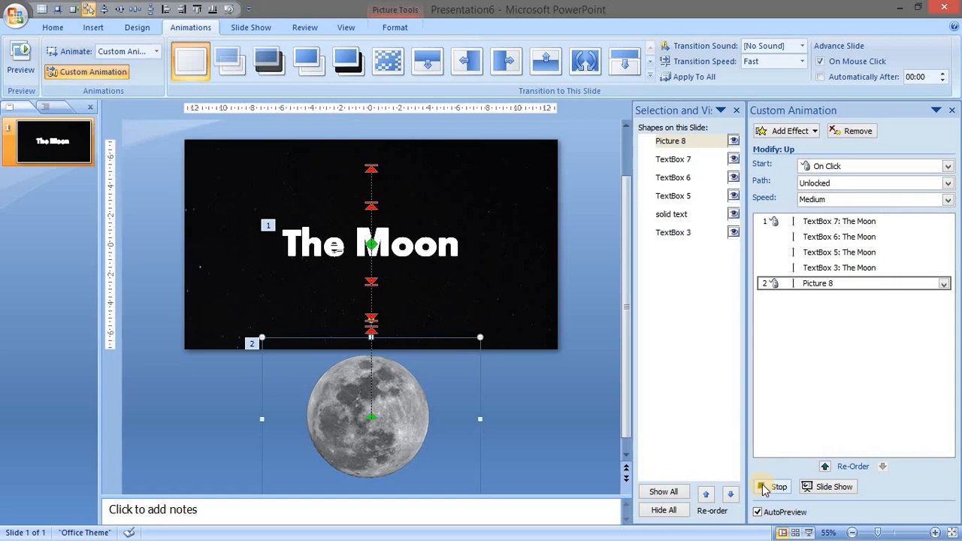
{"action": "left_click", "coordinate": [770, 486]}
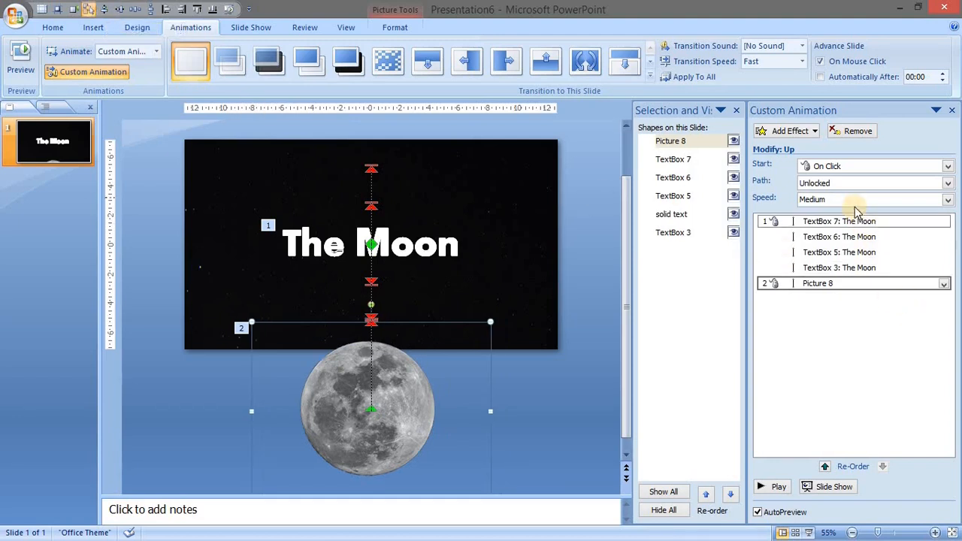
{"action": "left_click", "coordinate": [839, 252]}
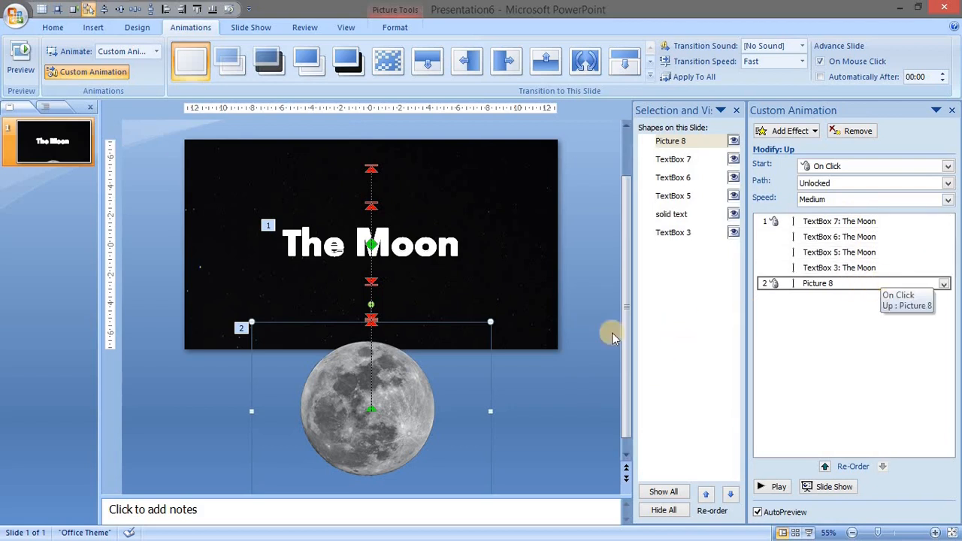
Add a fast 20° clockwise Spin to the moon photo, starting With Previous.
{"action": "left_click", "coordinate": [787, 130]}
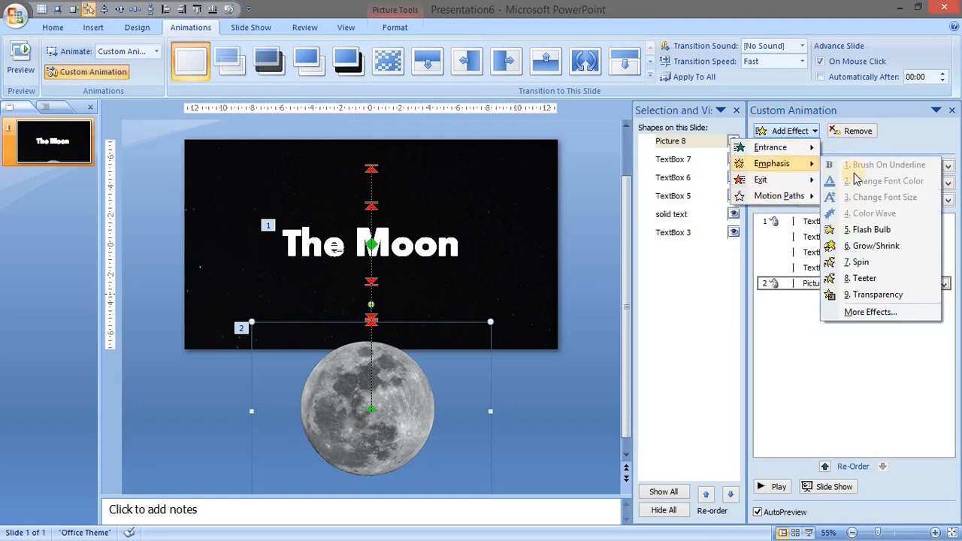
{"action": "left_click", "coordinate": [859, 261]}
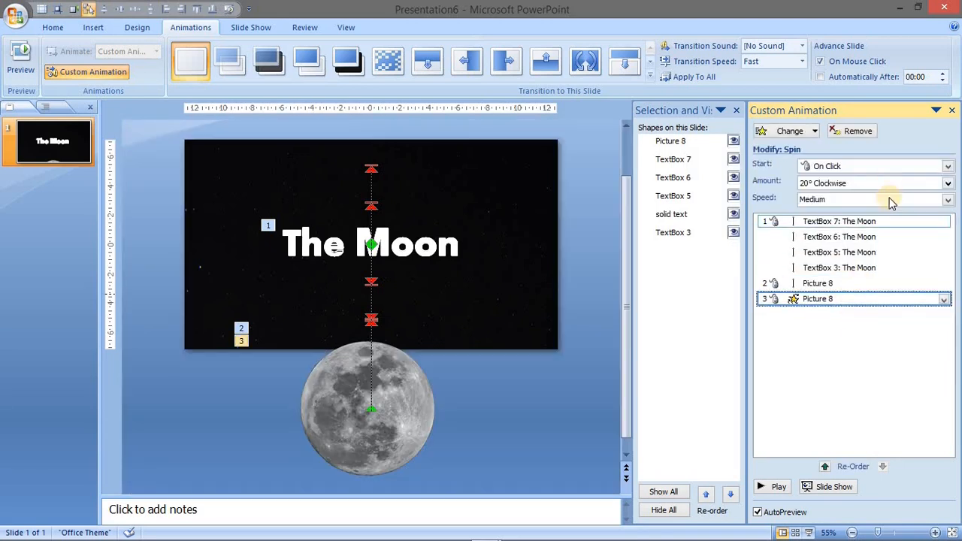
{"action": "left_click", "coordinate": [871, 199]}
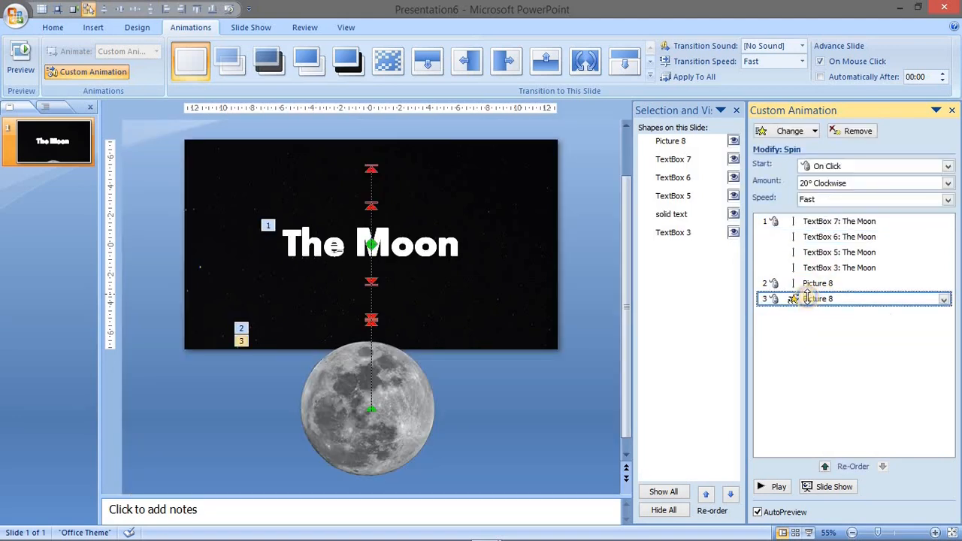
{"action": "left_click", "coordinate": [944, 298]}
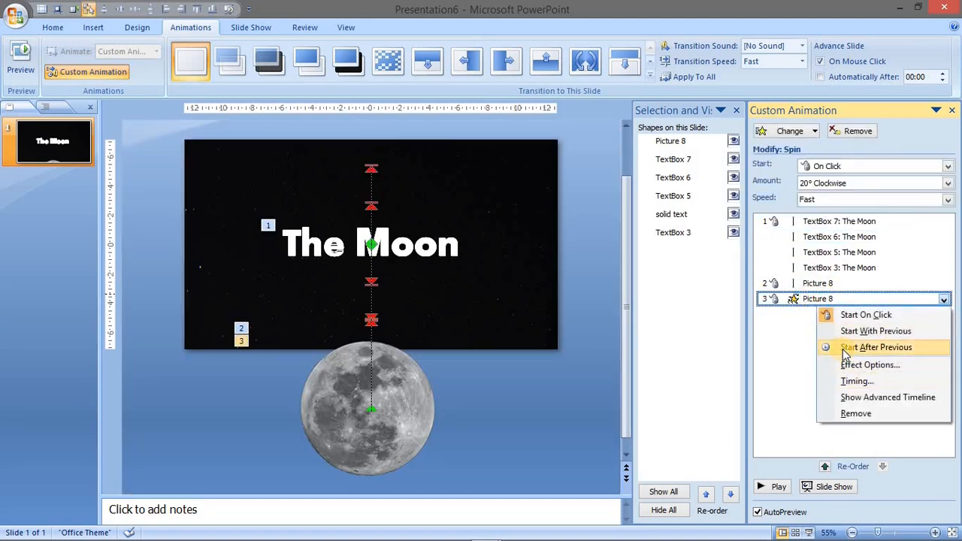
{"action": "mouse_move", "coordinate": [841, 331]}
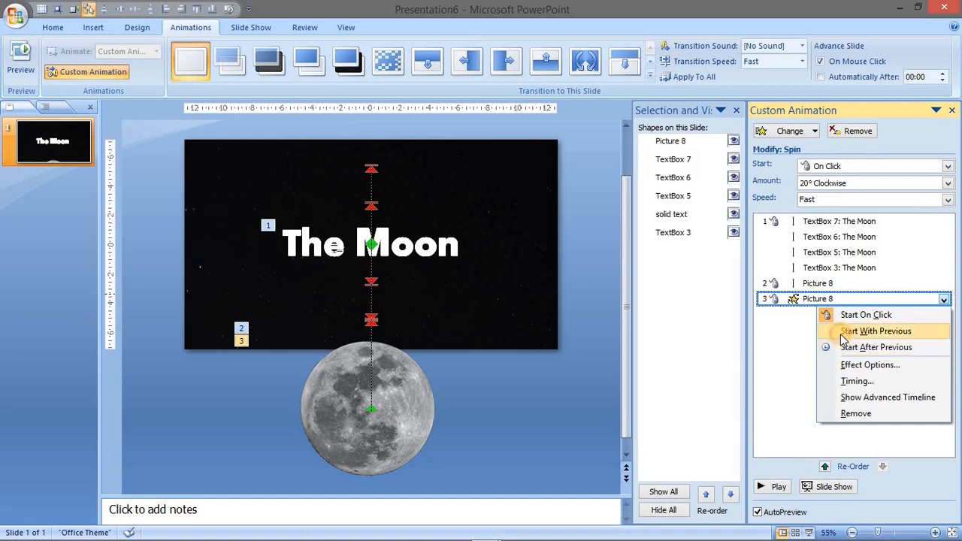
{"action": "left_click", "coordinate": [874, 331]}
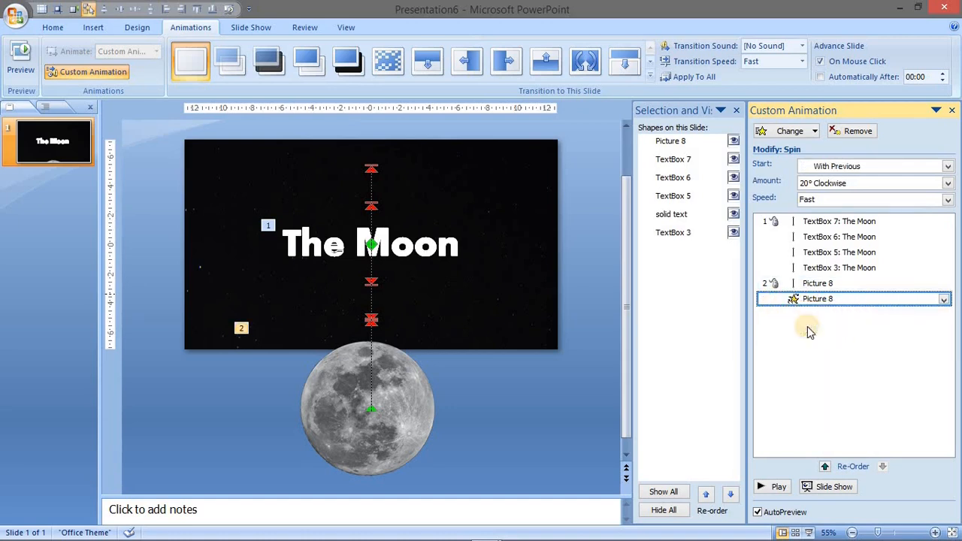
{"action": "left_click", "coordinate": [396, 368]}
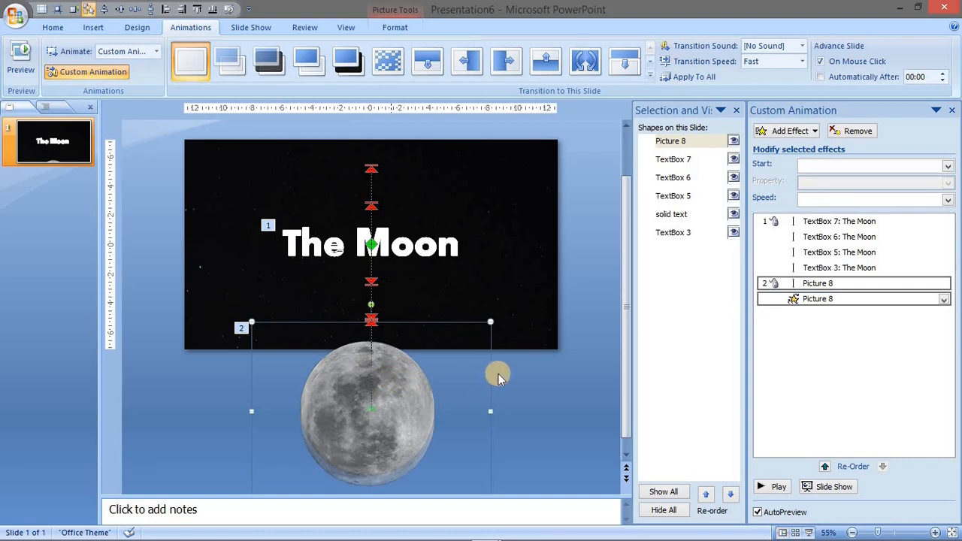
{"action": "left_click", "coordinate": [773, 486]}
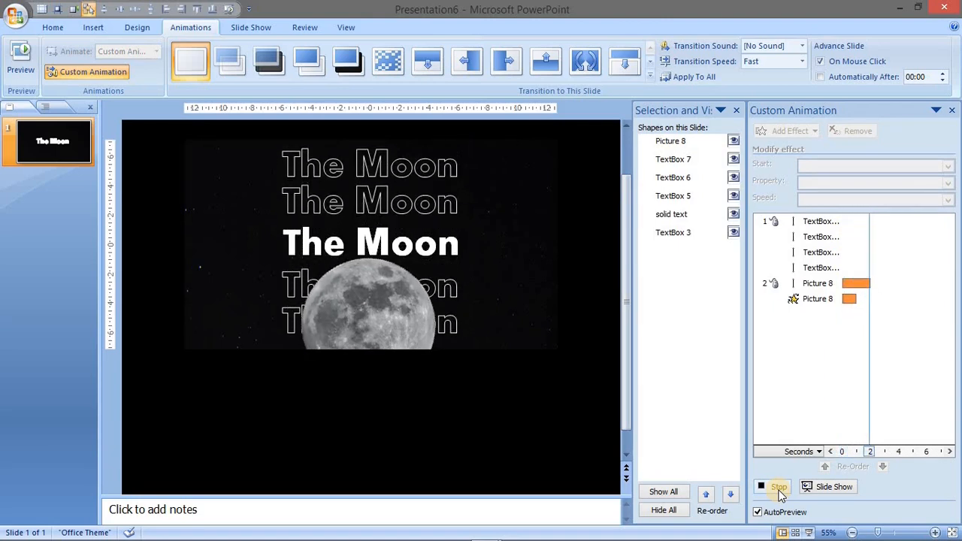
{"action": "left_click", "coordinate": [778, 486]}
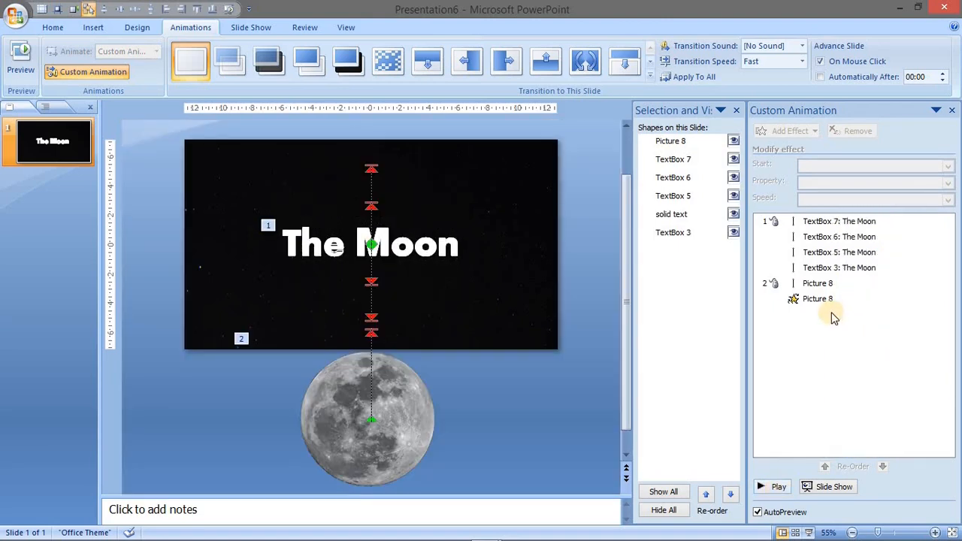
{"action": "left_click", "coordinate": [817, 284]}
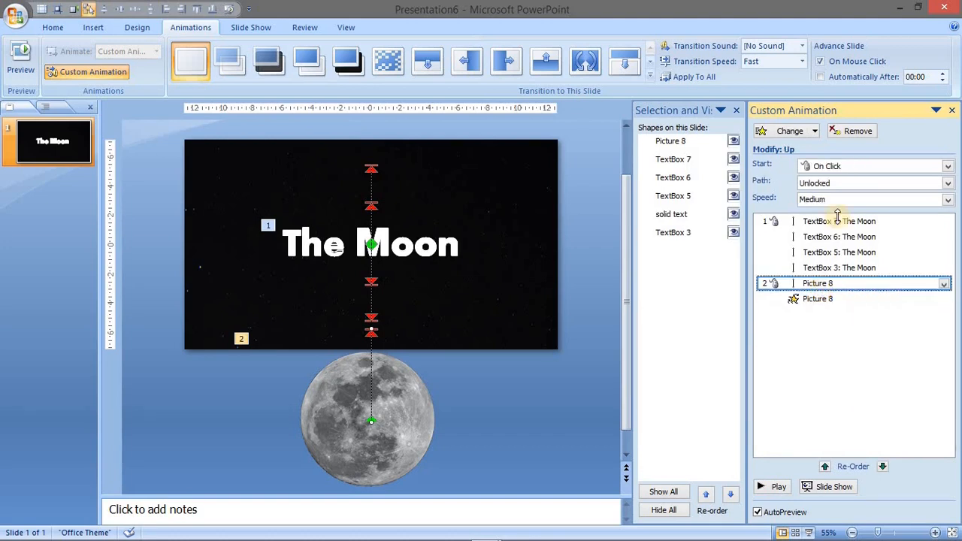
{"action": "left_click", "coordinate": [867, 199]}
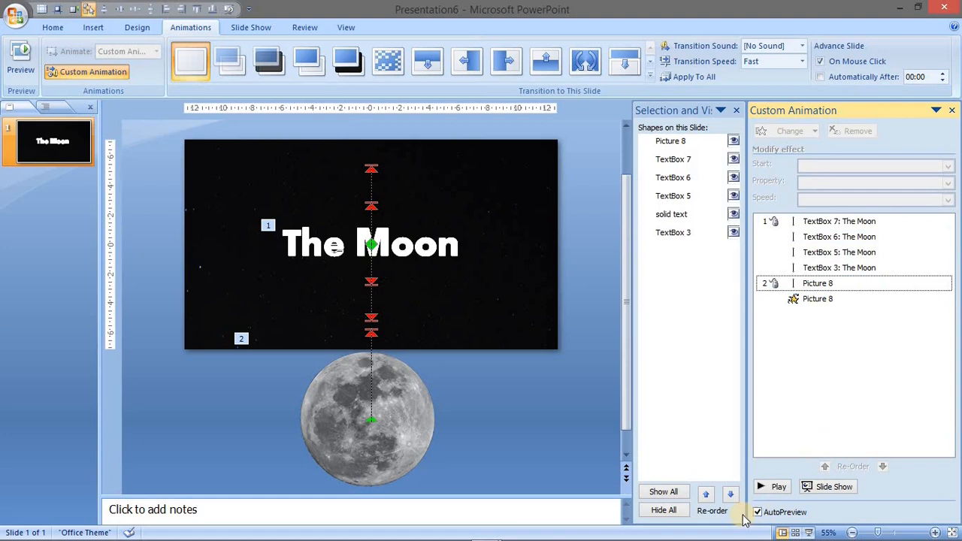
{"action": "left_click", "coordinate": [778, 486]}
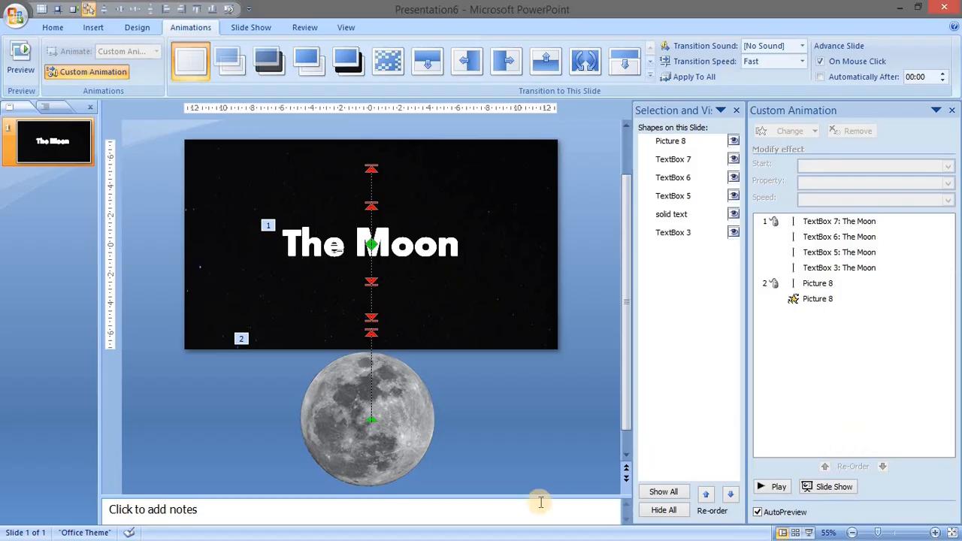
{"action": "mouse_move", "coordinate": [535, 494]}
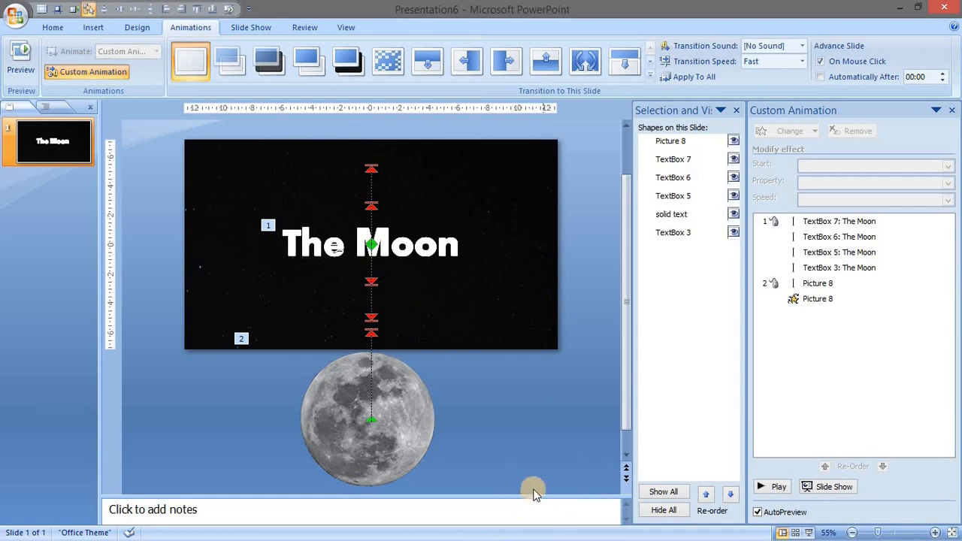
{"action": "mouse_move", "coordinate": [556, 406]}
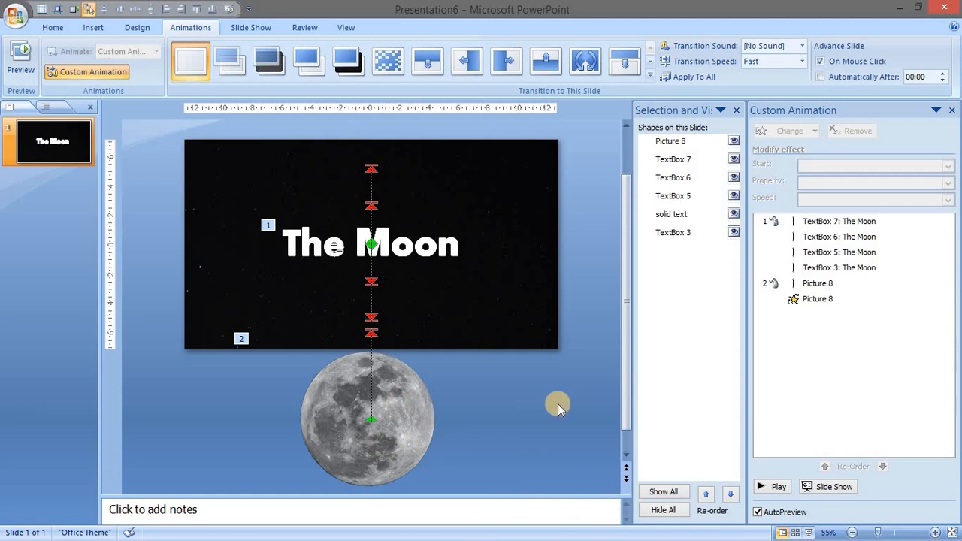